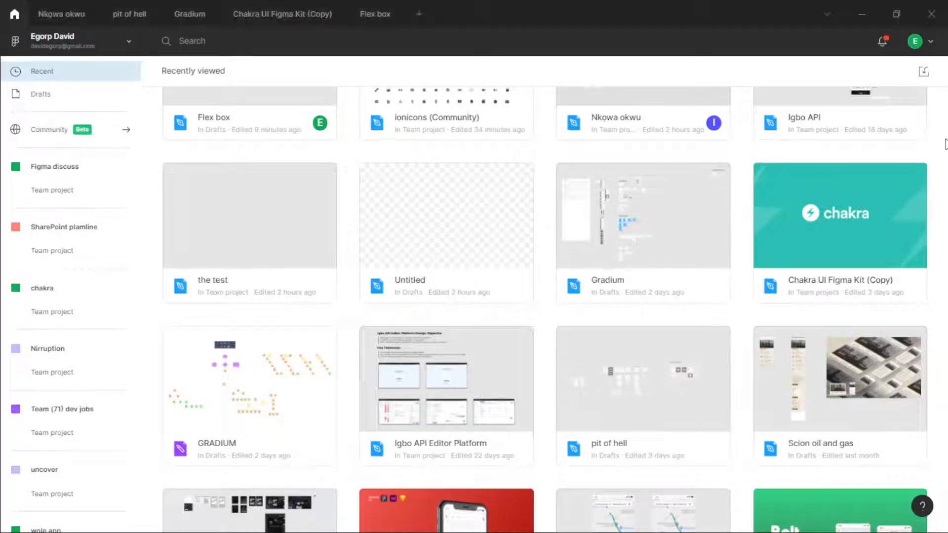
{"action": "mouse_move", "coordinate": [583, 277]}
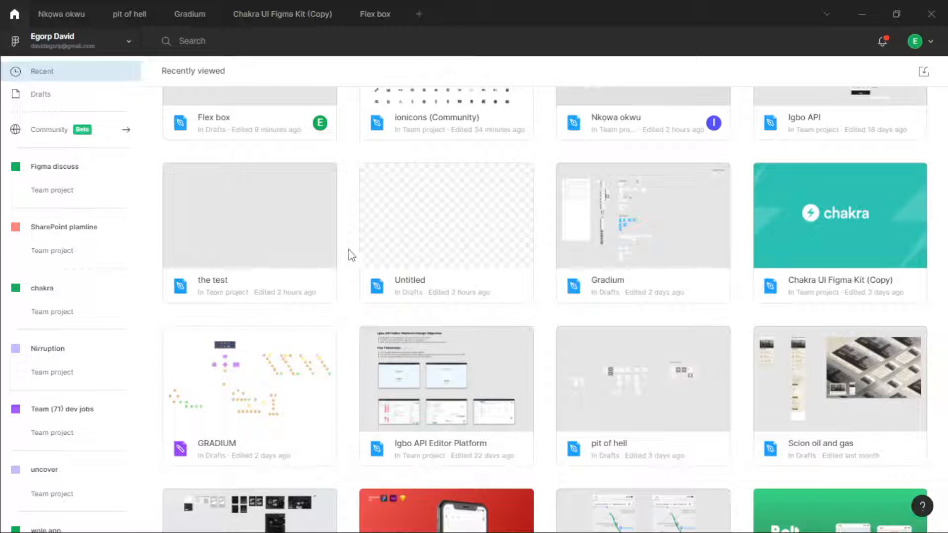
{"action": "mouse_move", "coordinate": [714, 258]}
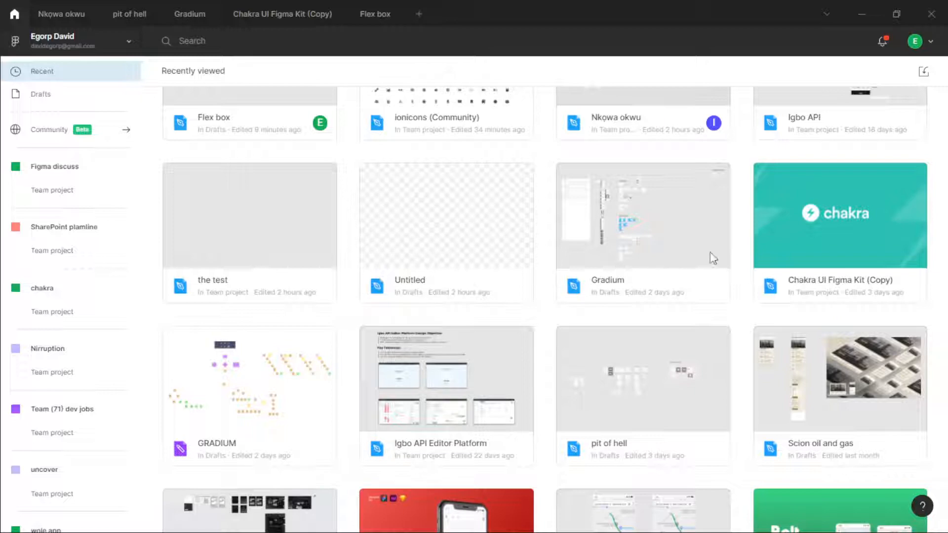
{"action": "mouse_move", "coordinate": [689, 414]}
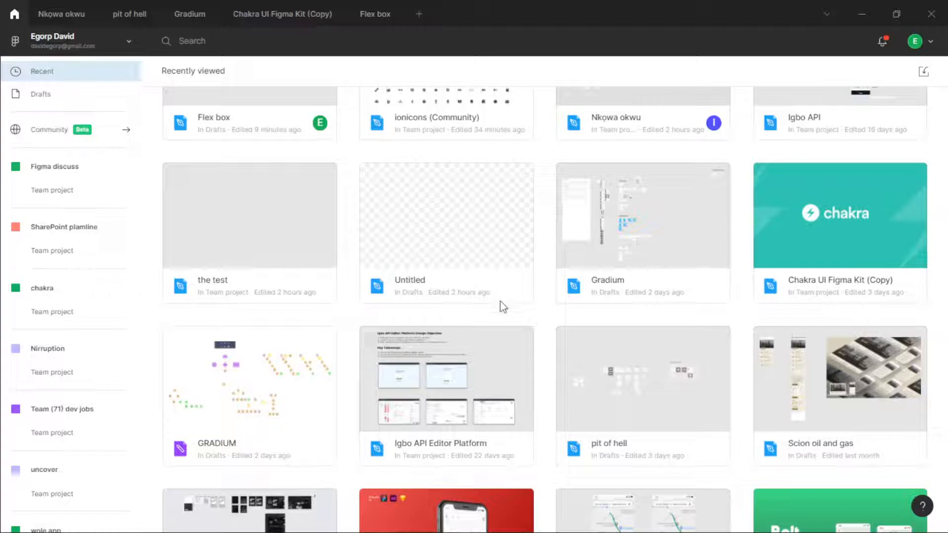
Step: Open Flex box, fill the search bar with a Fuchsia colour style, and return Home
{"action": "double_click", "coordinate": [248, 112]}
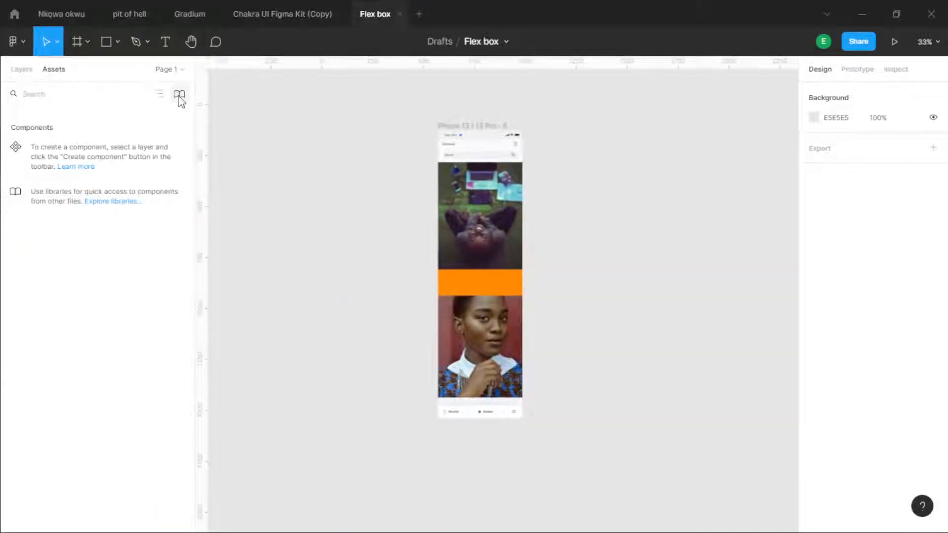
{"action": "left_click", "coordinate": [179, 94]}
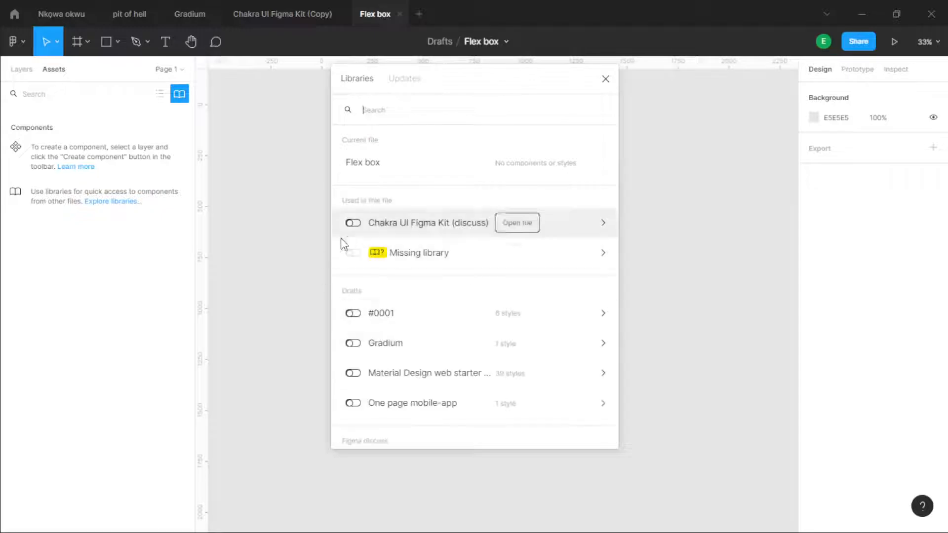
{"action": "mouse_move", "coordinate": [278, 294]}
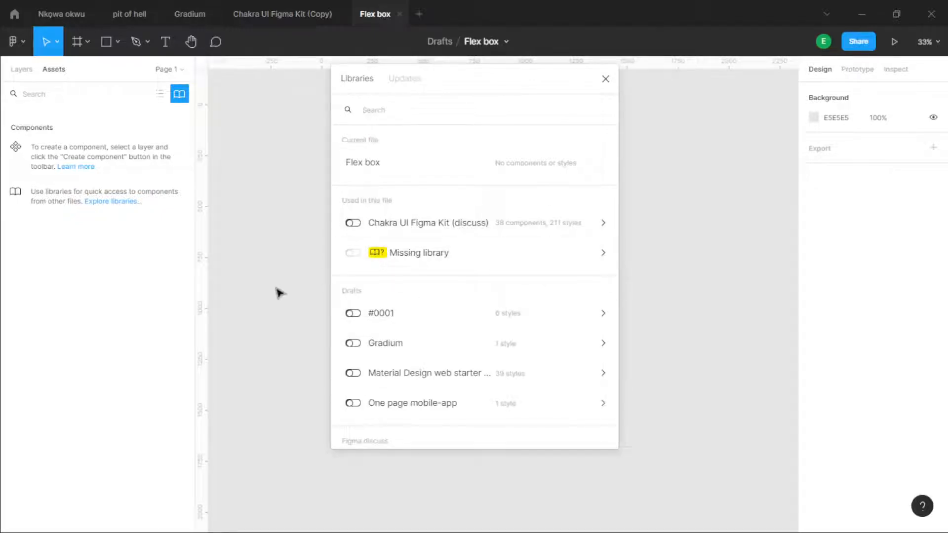
{"action": "left_click", "coordinate": [606, 79]}
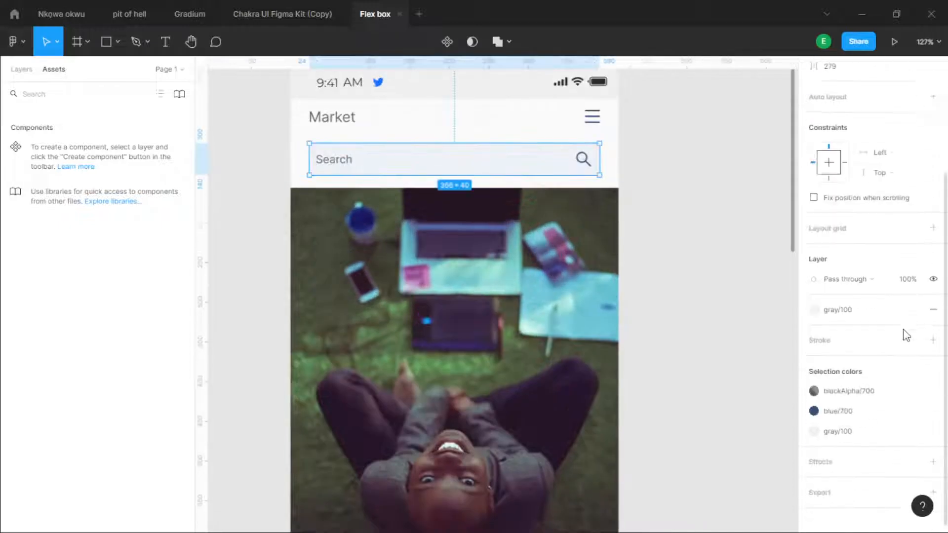
{"action": "mouse_move", "coordinate": [854, 302]}
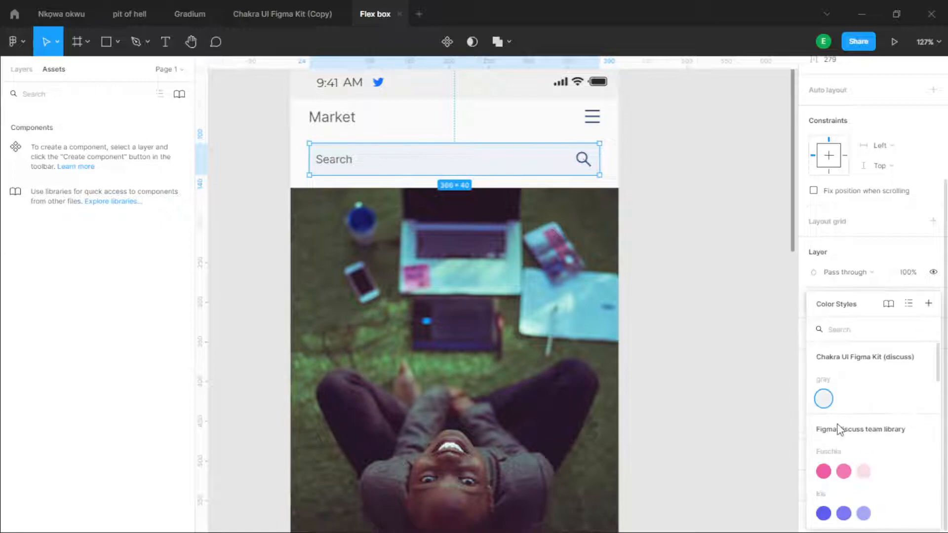
{"action": "left_click", "coordinate": [824, 472]}
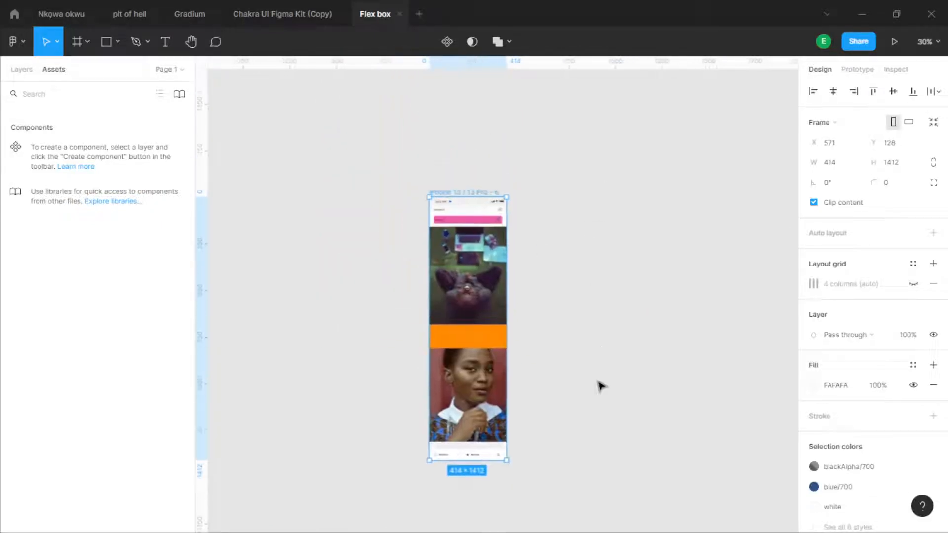
{"action": "left_click", "coordinate": [14, 14]}
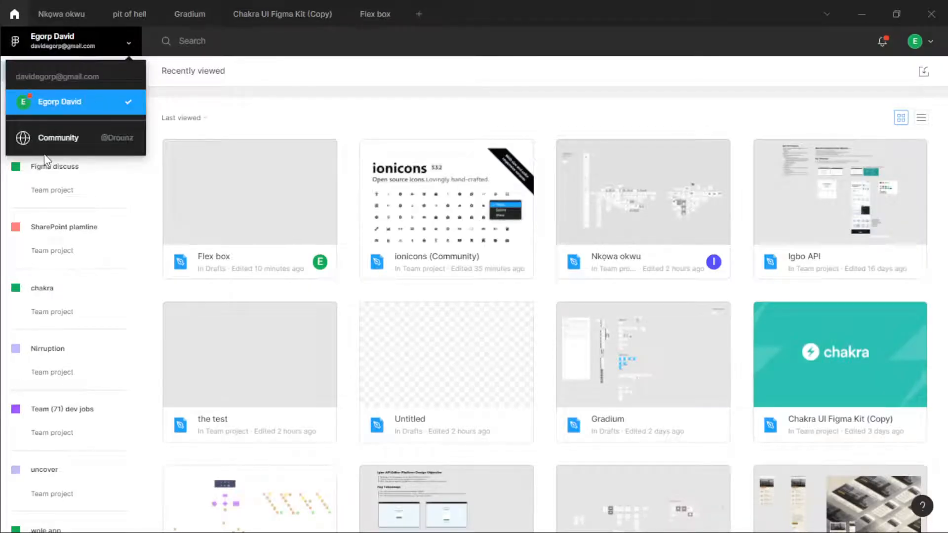
Step: Go to Figma Community and search for 'design system' files
{"action": "left_click", "coordinate": [59, 138]}
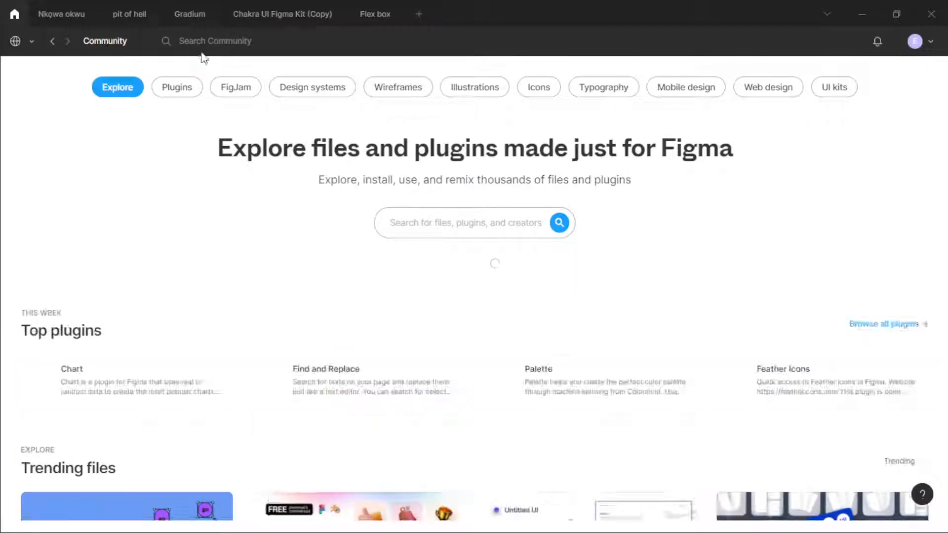
{"action": "left_click", "coordinate": [242, 41]}
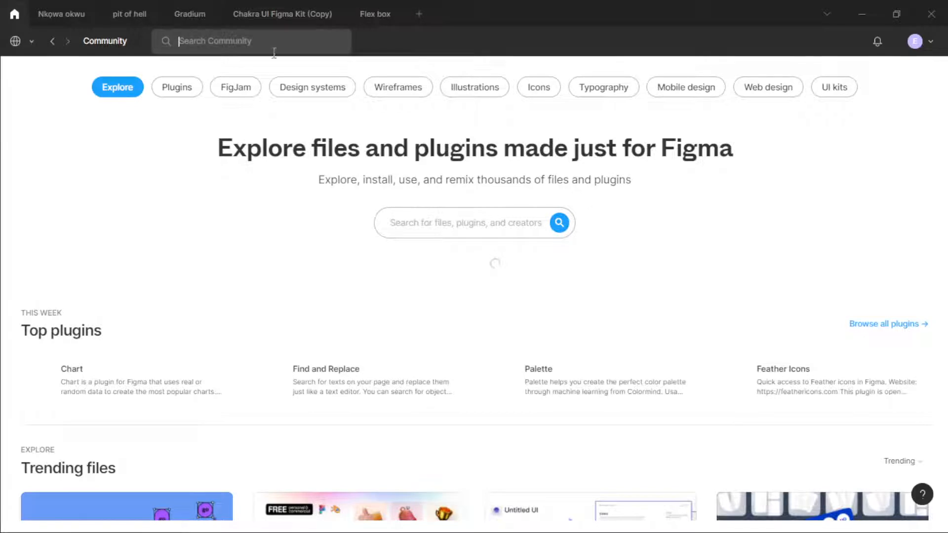
{"action": "type", "text": "deisgn system"}
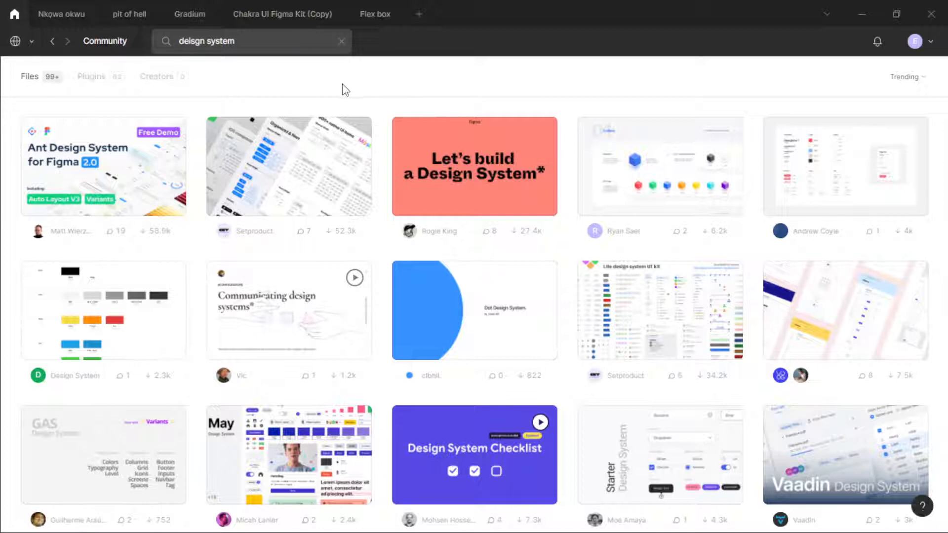
{"action": "mouse_move", "coordinate": [121, 311]}
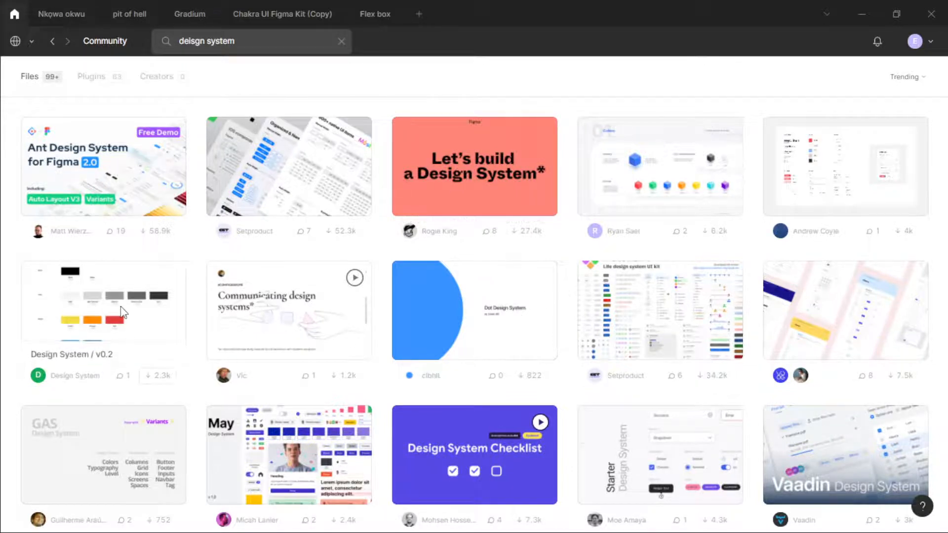
Step: Open the Design System / v0.2 page, leave it liked, and scroll its description
{"action": "left_click", "coordinate": [103, 301]}
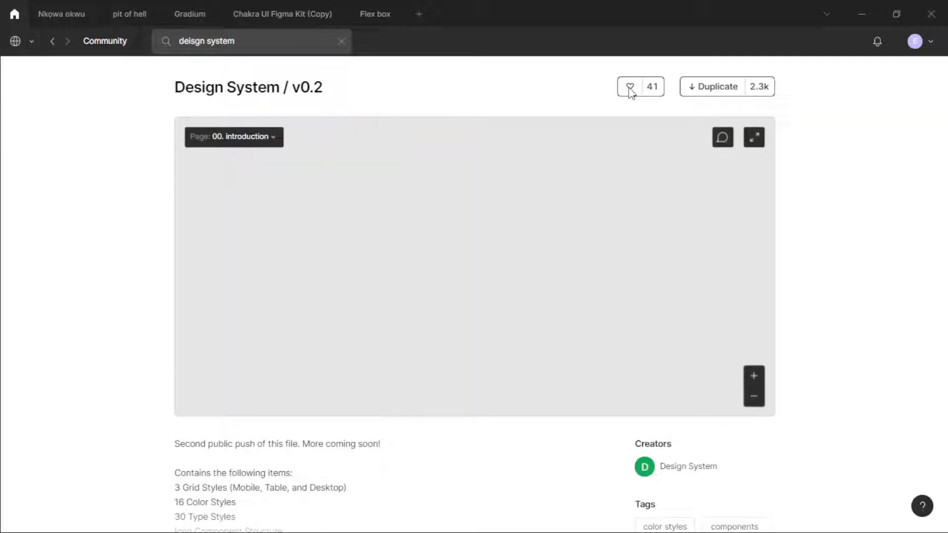
{"action": "left_click", "coordinate": [630, 86]}
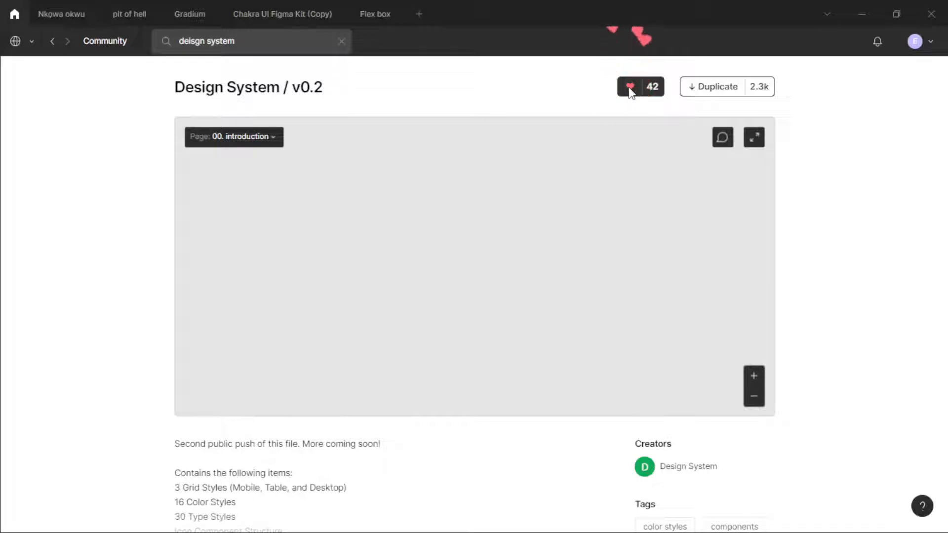
{"action": "left_click", "coordinate": [631, 87]}
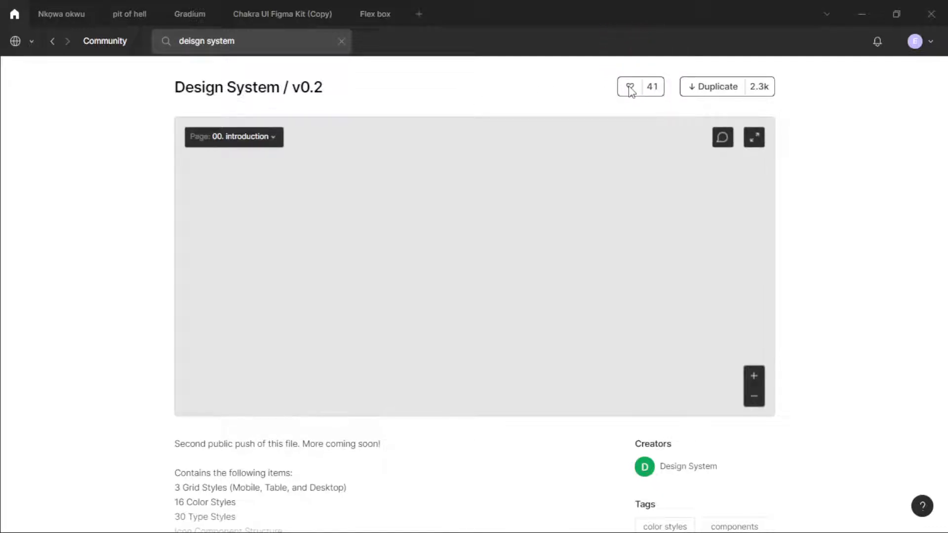
{"action": "left_click", "coordinate": [631, 86]}
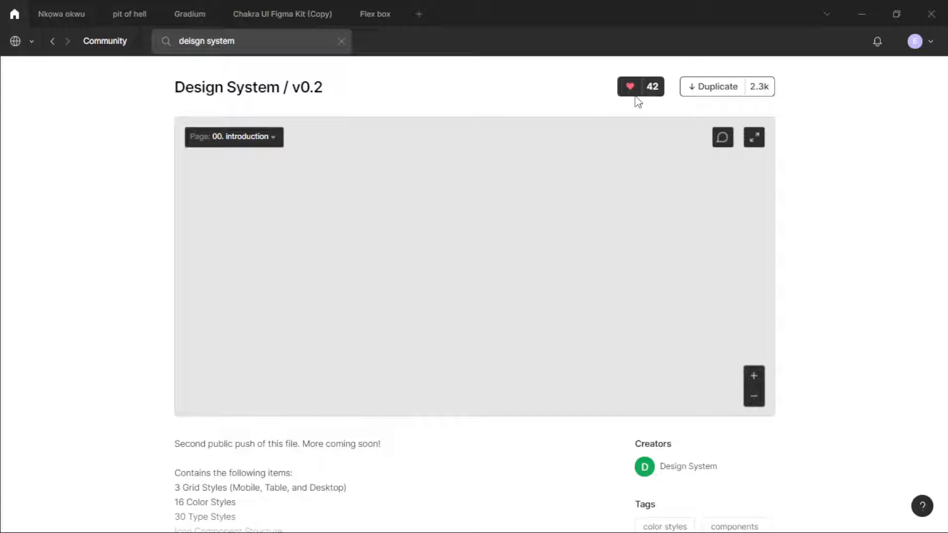
{"action": "scroll", "scroll_direction": "down", "scroll_amount": 3}
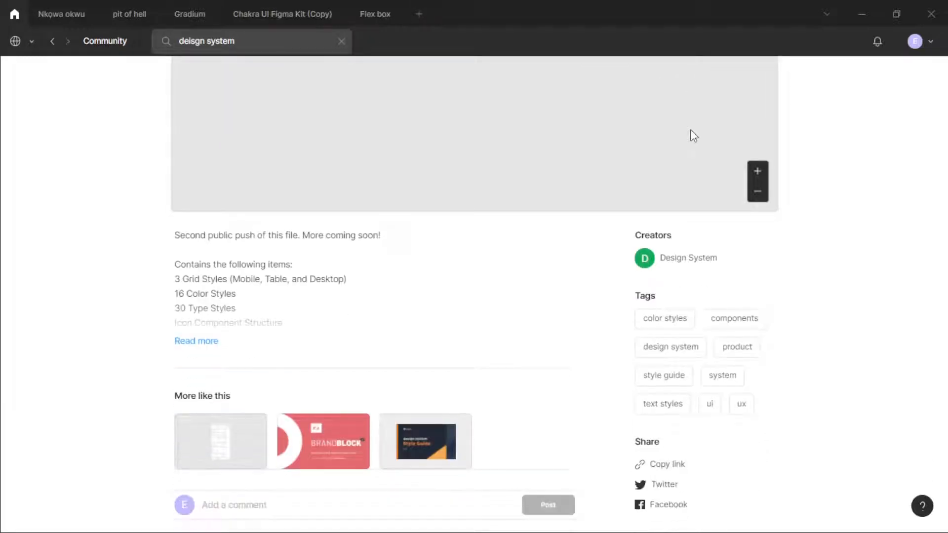
{"action": "scroll", "scroll_direction": "down", "scroll_amount": 3}
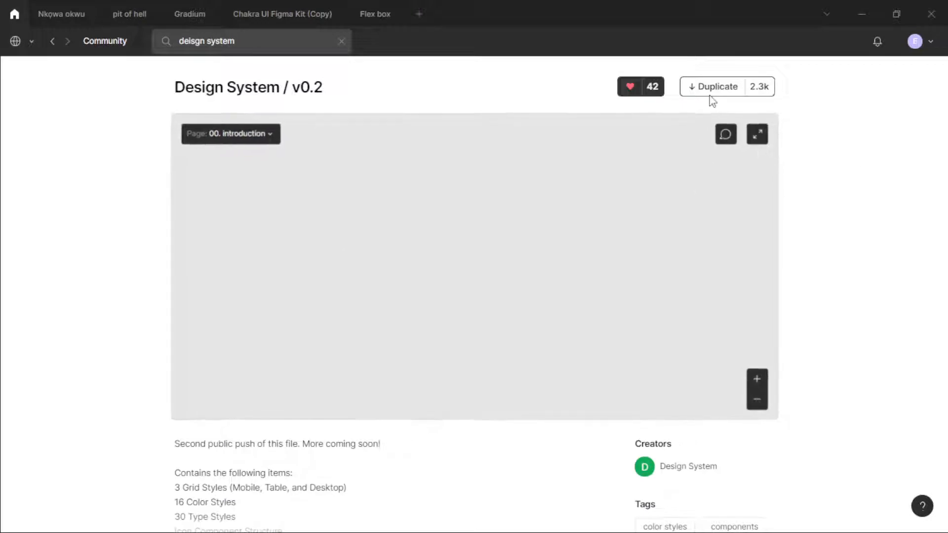
Step: Duplicate the Design System / v0.2 Community file into an editable Drafts copy
{"action": "left_click", "coordinate": [717, 87]}
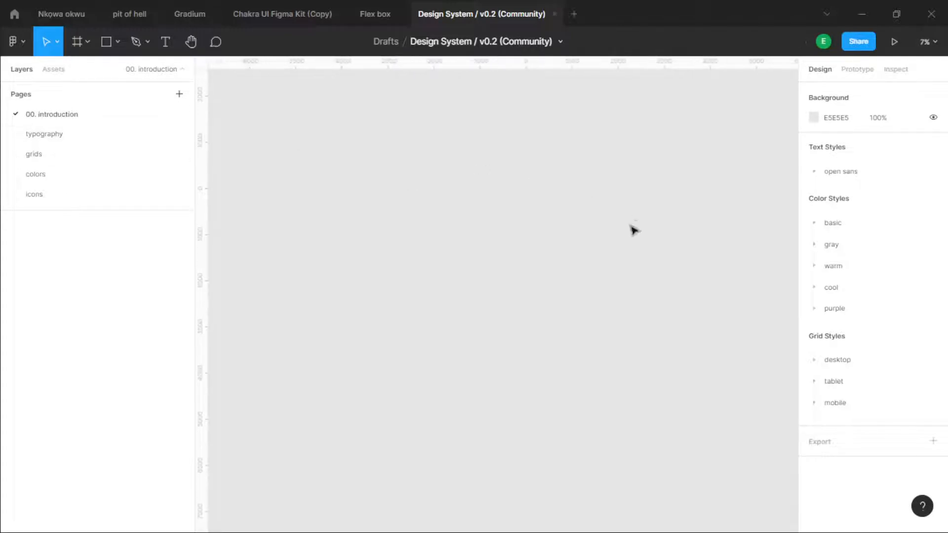
Step: Browse the typography, grids and colors pages, then show the file's Assets
{"action": "scroll", "scroll_direction": "down", "scroll_amount": 3}
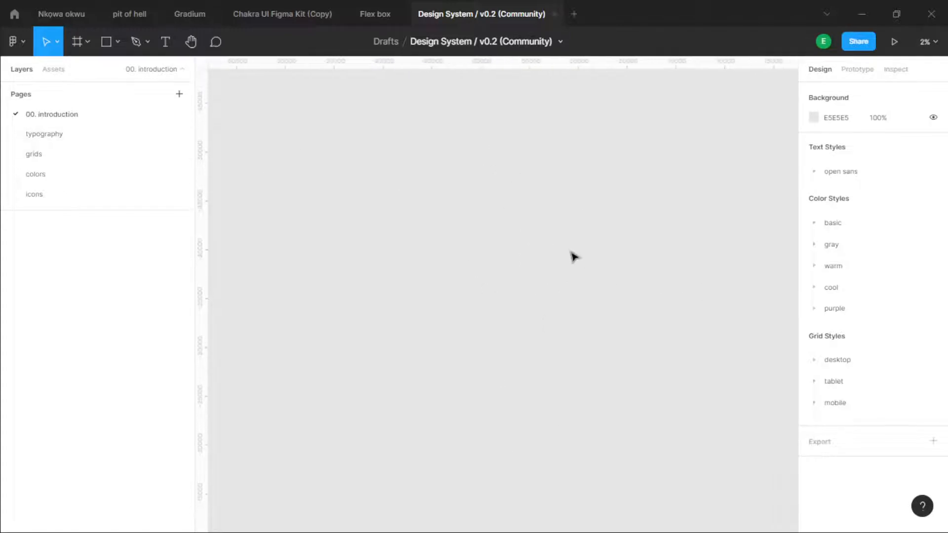
{"action": "left_click", "coordinate": [44, 134]}
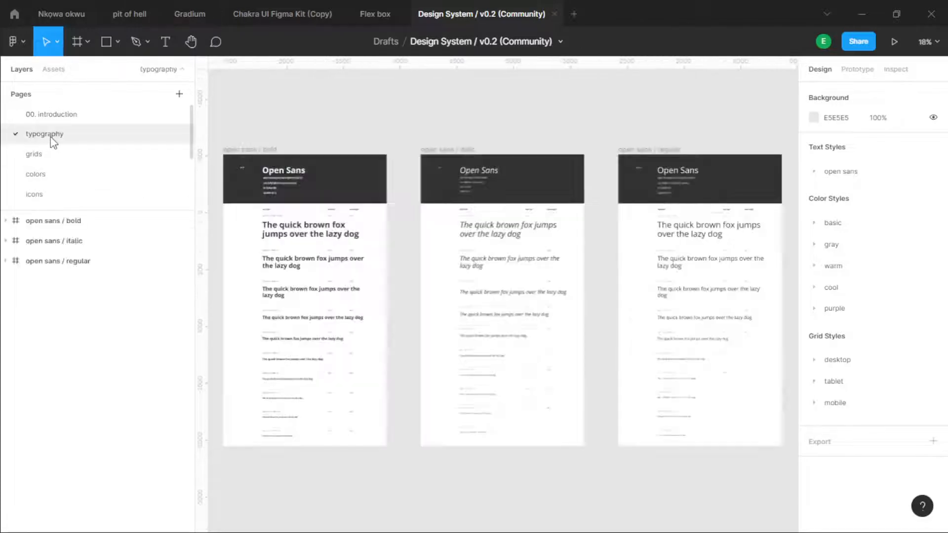
{"action": "scroll", "scroll_direction": "down", "scroll_amount": 3}
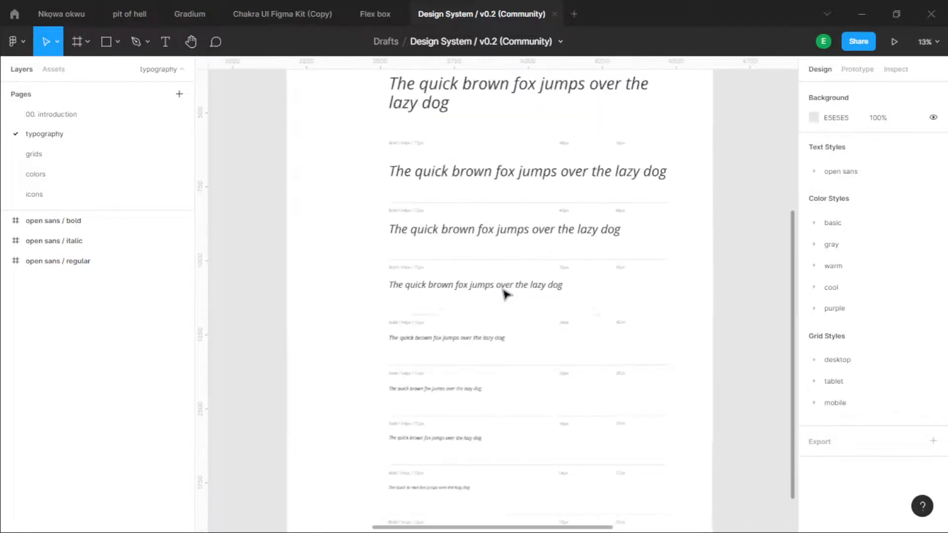
{"action": "left_click", "coordinate": [34, 154]}
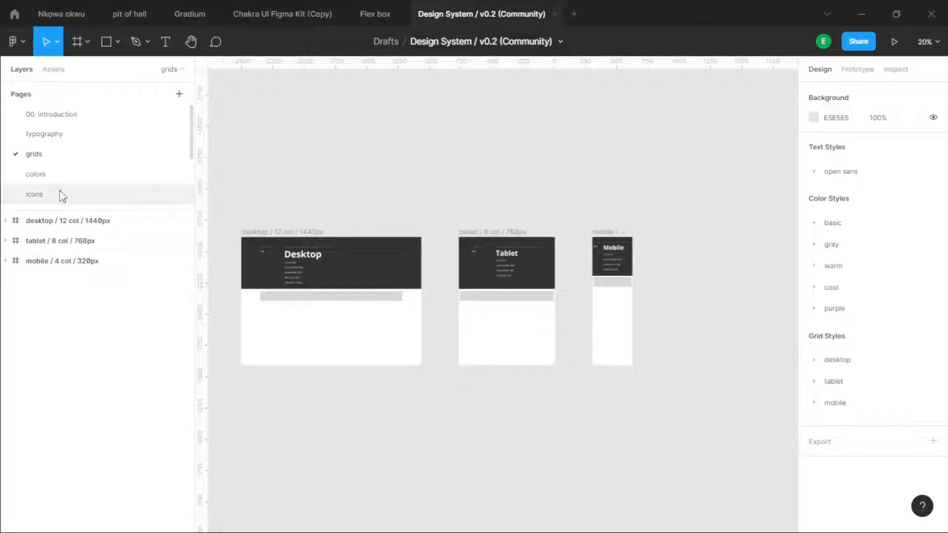
{"action": "left_click", "coordinate": [35, 174]}
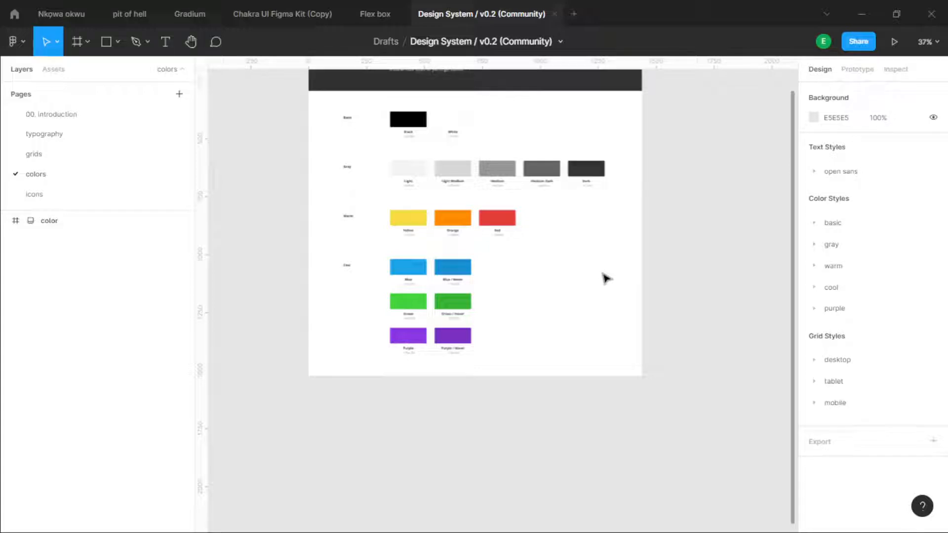
{"action": "mouse_move", "coordinate": [687, 211]}
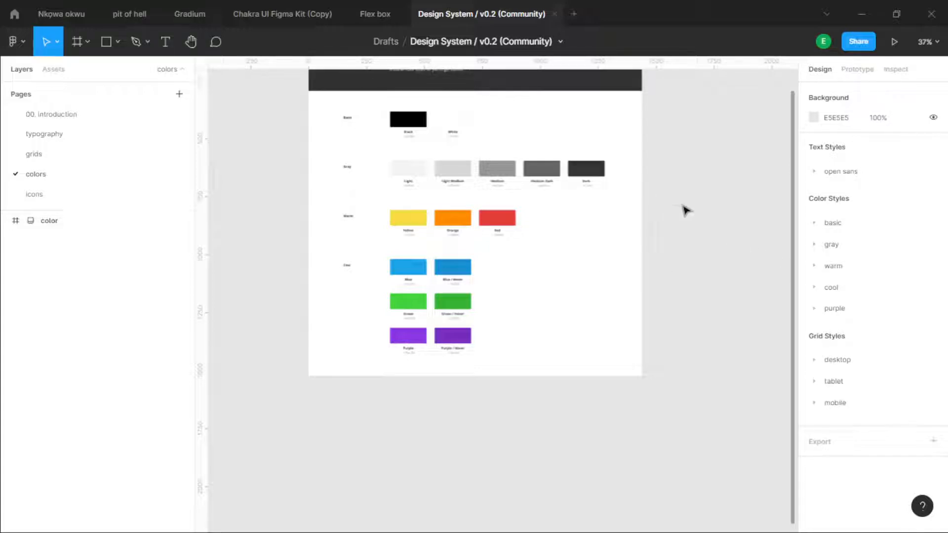
{"action": "mouse_move", "coordinate": [351, 198]}
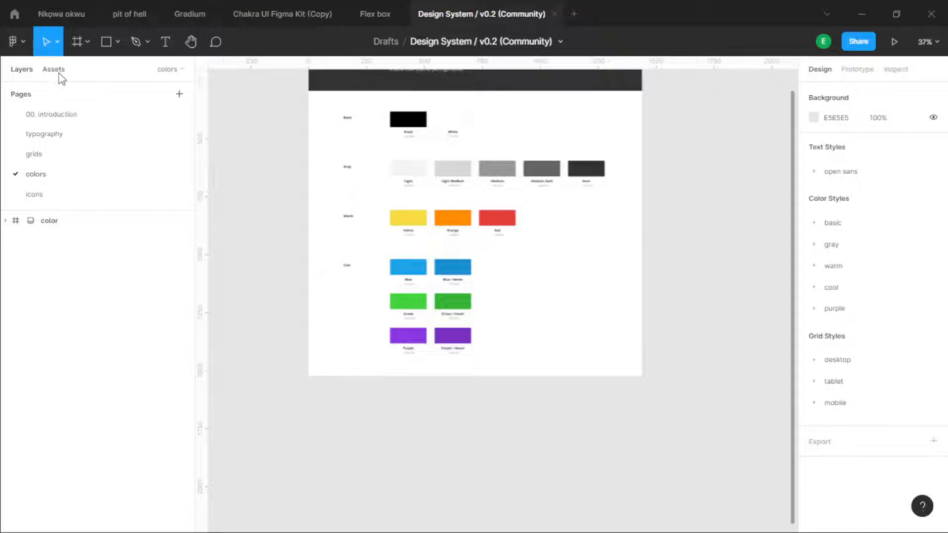
{"action": "left_click", "coordinate": [54, 69]}
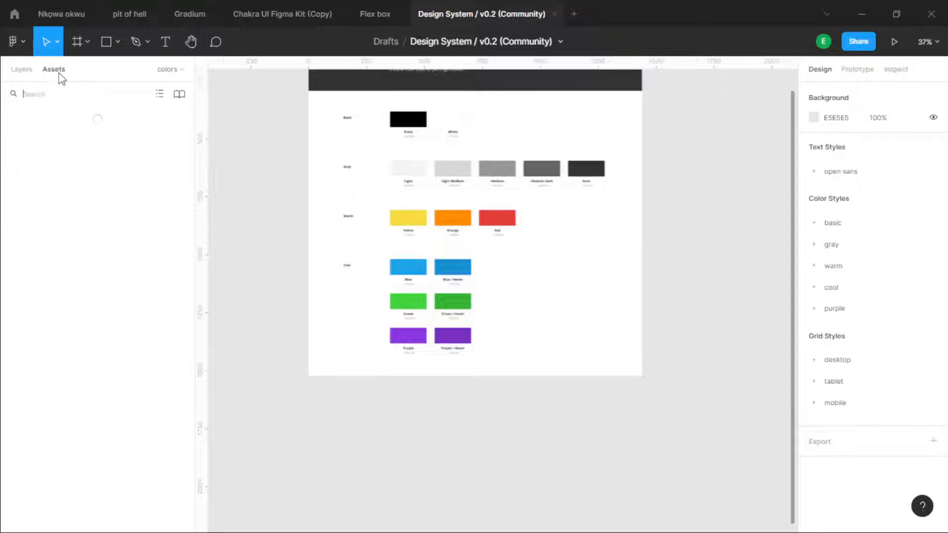
Step: Publish the file's 54 text, color and grid styles as a library, excluding components
{"action": "left_click", "coordinate": [179, 94]}
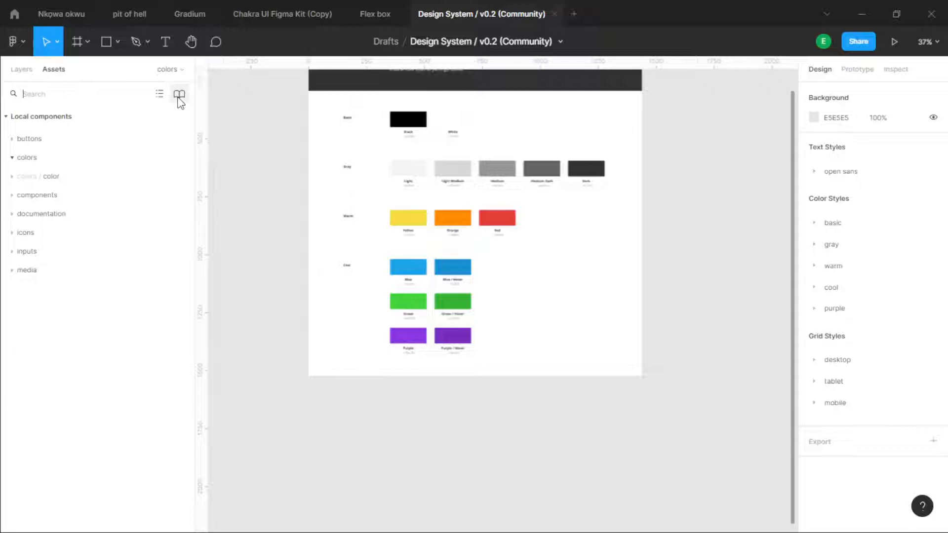
{"action": "mouse_move", "coordinate": [179, 94]}
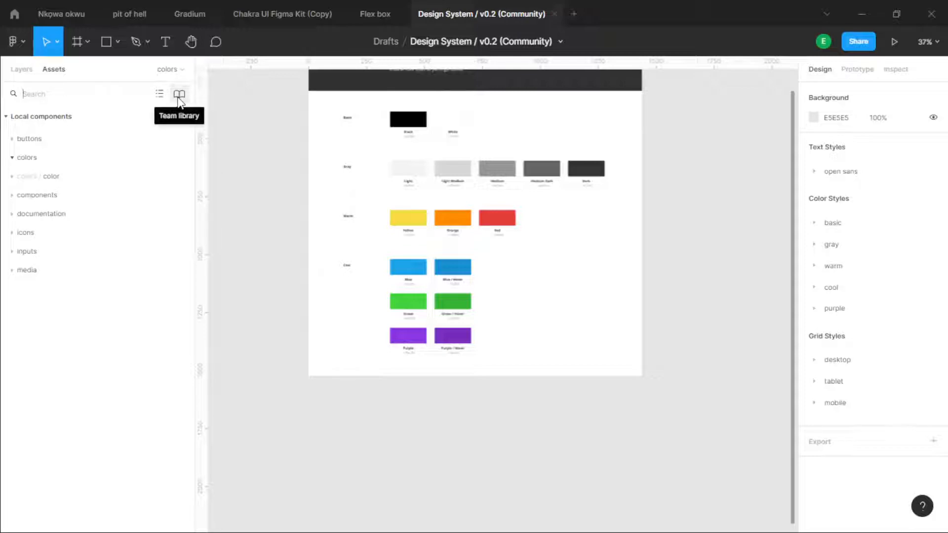
{"action": "left_click", "coordinate": [178, 94]}
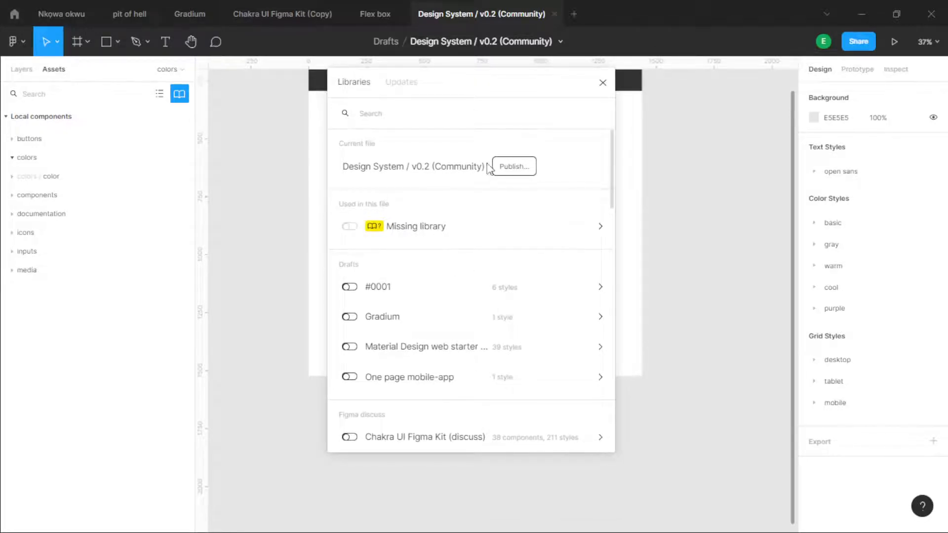
{"action": "mouse_move", "coordinate": [529, 148]}
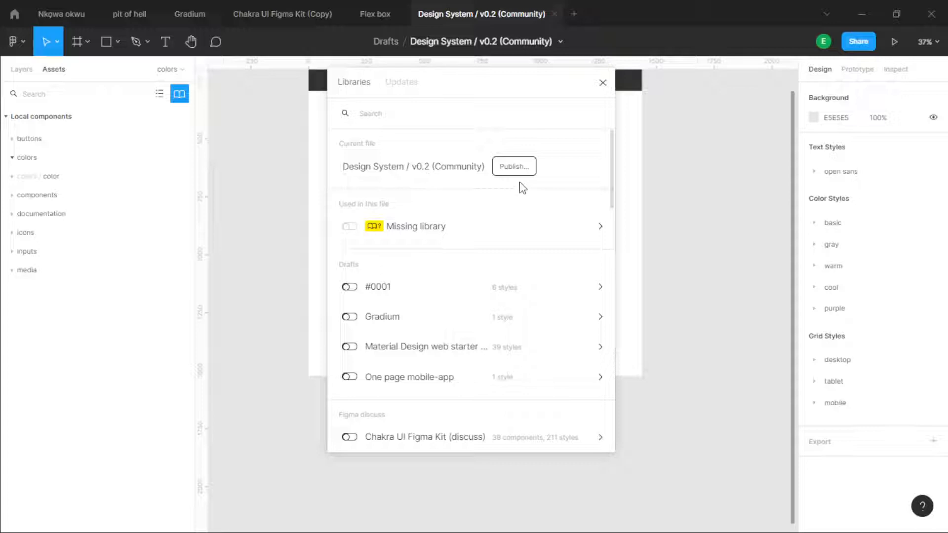
{"action": "left_click", "coordinate": [514, 166]}
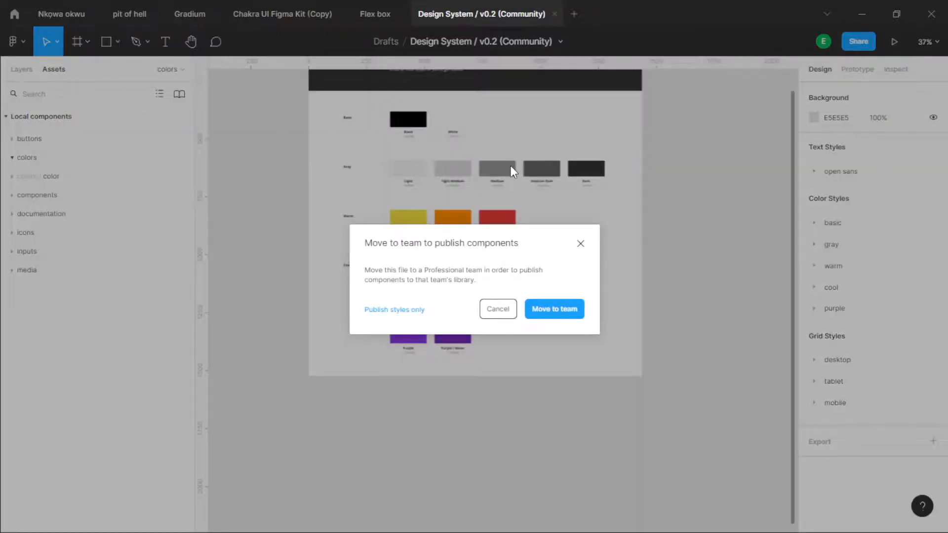
{"action": "mouse_move", "coordinate": [410, 266]}
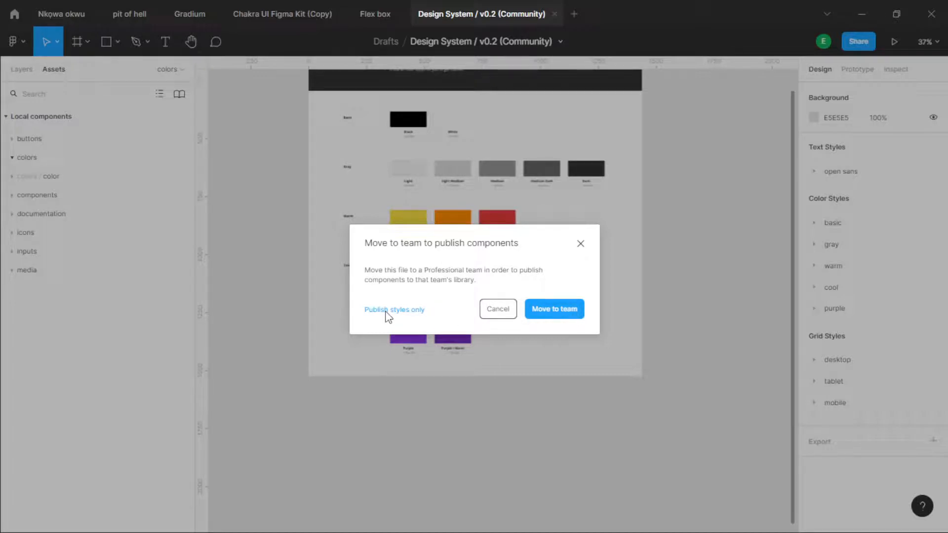
{"action": "mouse_move", "coordinate": [524, 235]}
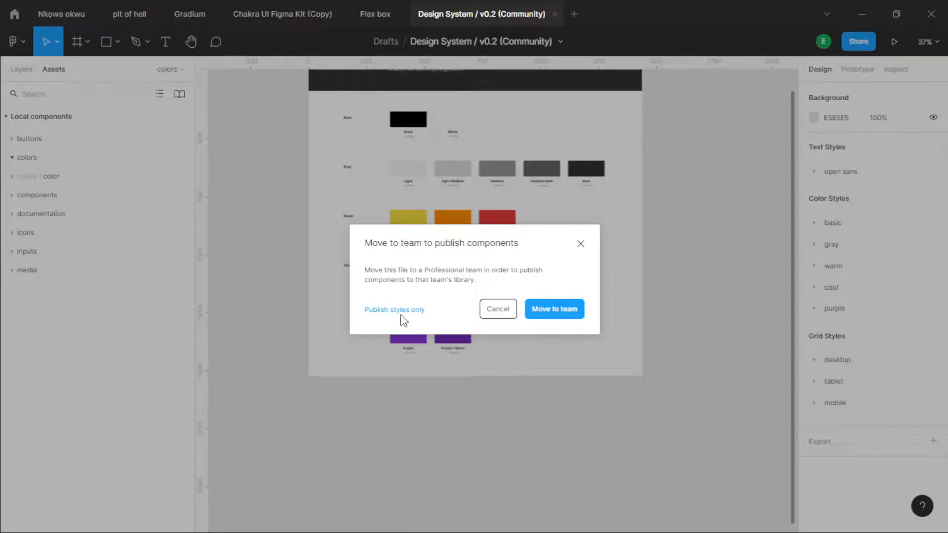
{"action": "left_click", "coordinate": [394, 310]}
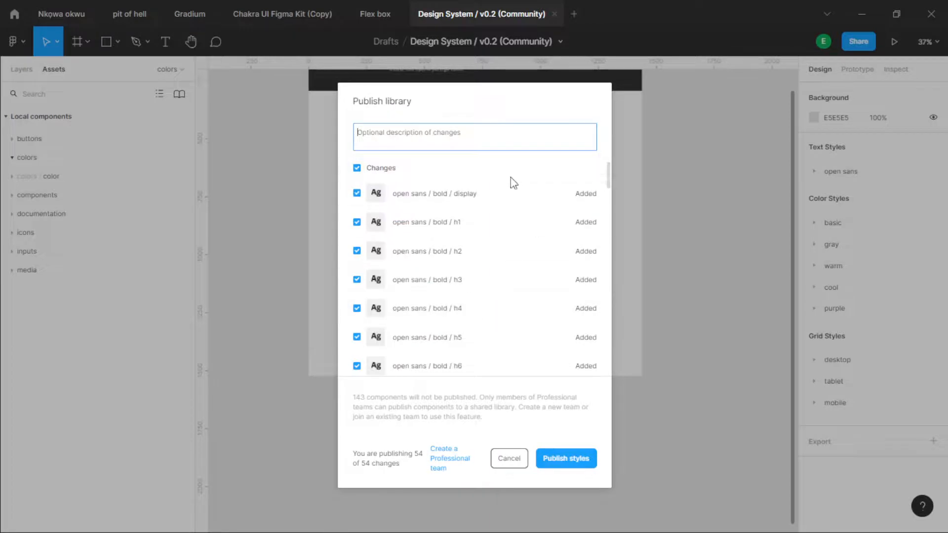
{"action": "scroll", "scroll_direction": "down", "scroll_amount": 3}
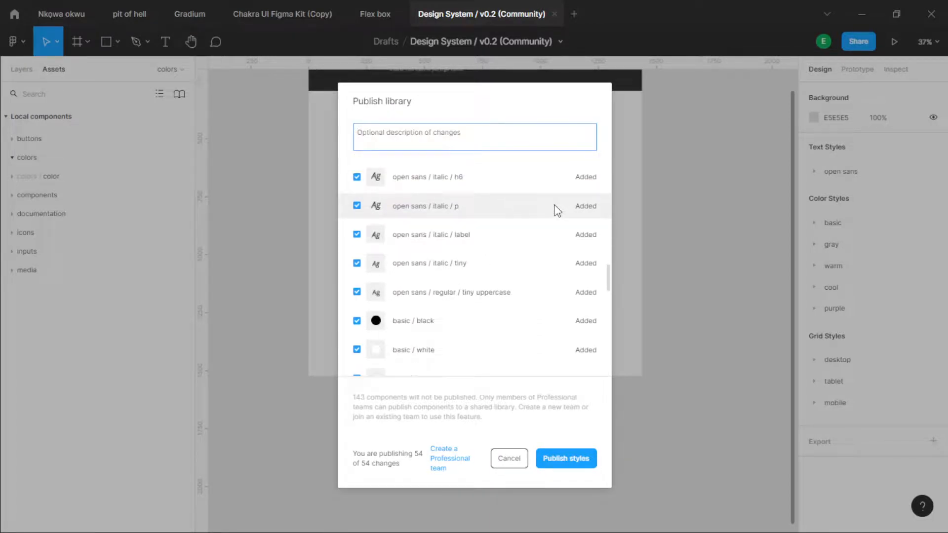
{"action": "scroll", "scroll_direction": "down", "scroll_amount": 3}
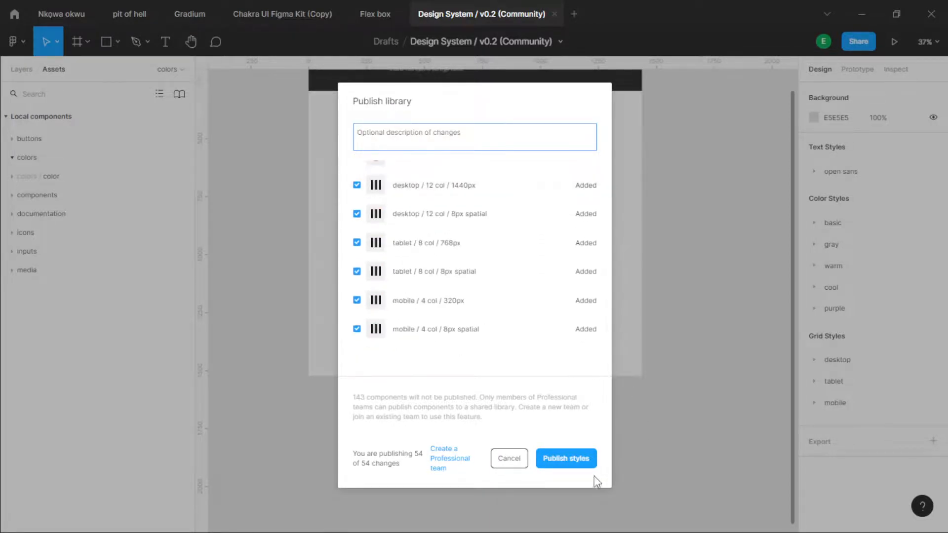
{"action": "left_click", "coordinate": [566, 459]}
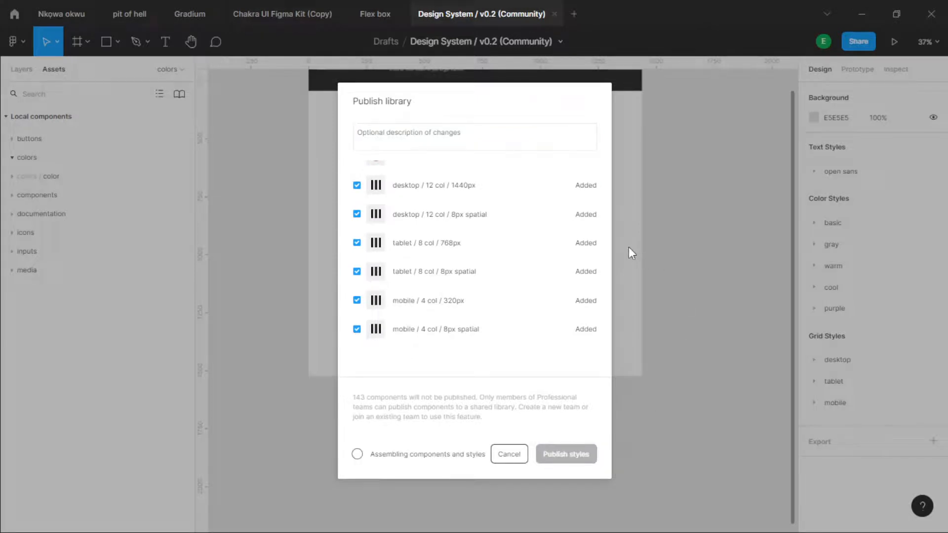
Step: Wait for the style library to finish publishing, then switch to the Flex box file
{"action": "left_click", "coordinate": [566, 454]}
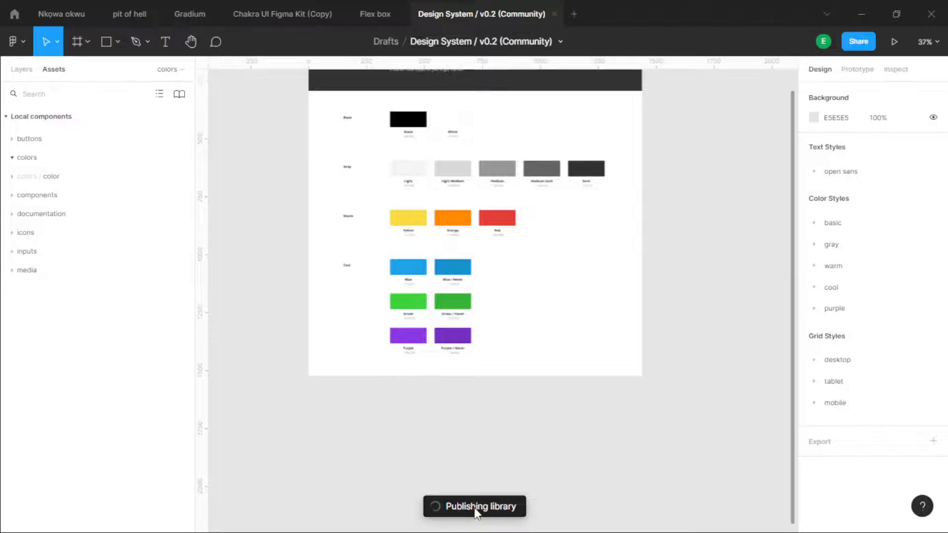
{"action": "mouse_move", "coordinate": [555, 445]}
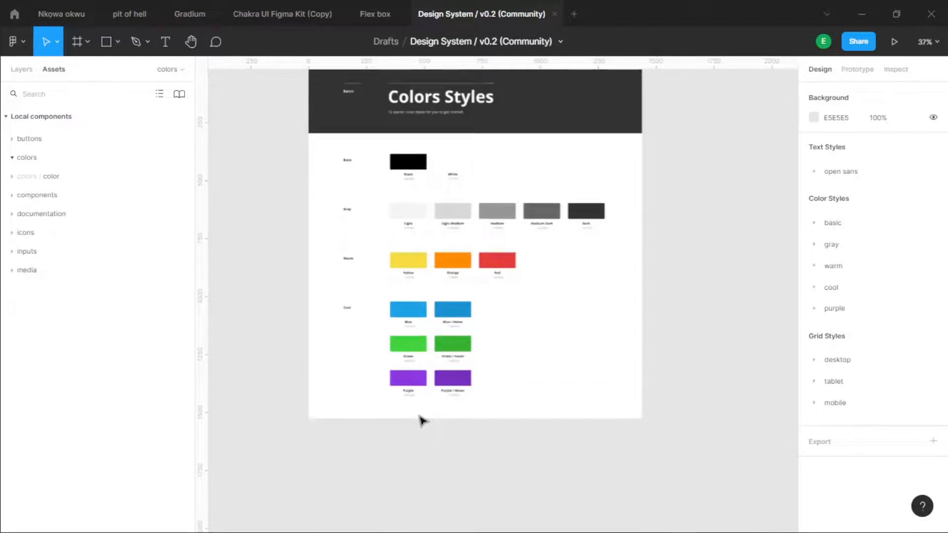
{"action": "scroll", "scroll_direction": "down", "scroll_amount": 3}
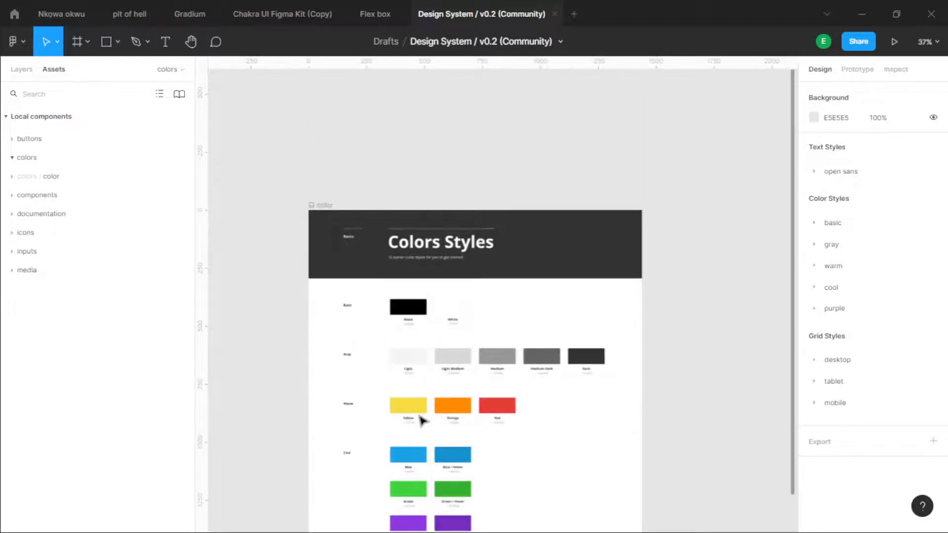
{"action": "scroll", "scroll_direction": "down", "scroll_amount": 3}
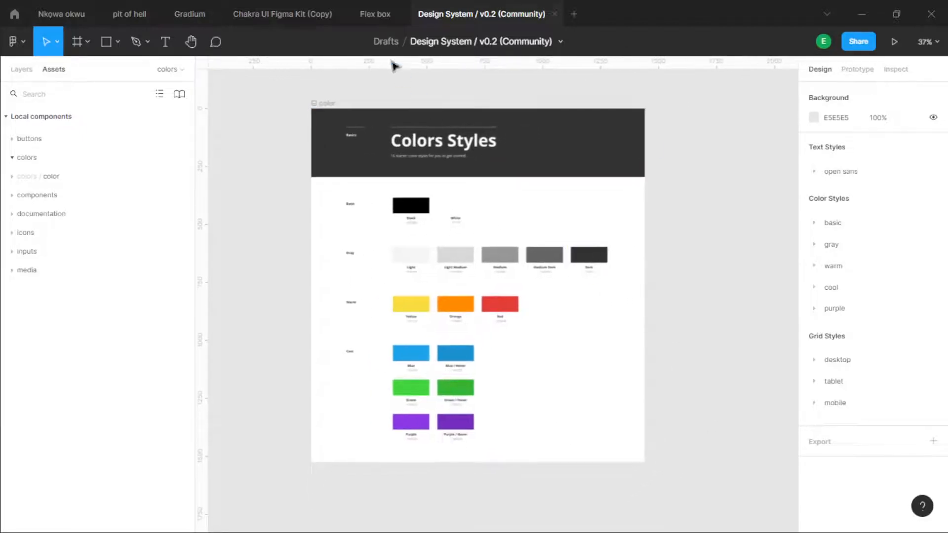
{"action": "left_click", "coordinate": [374, 14]}
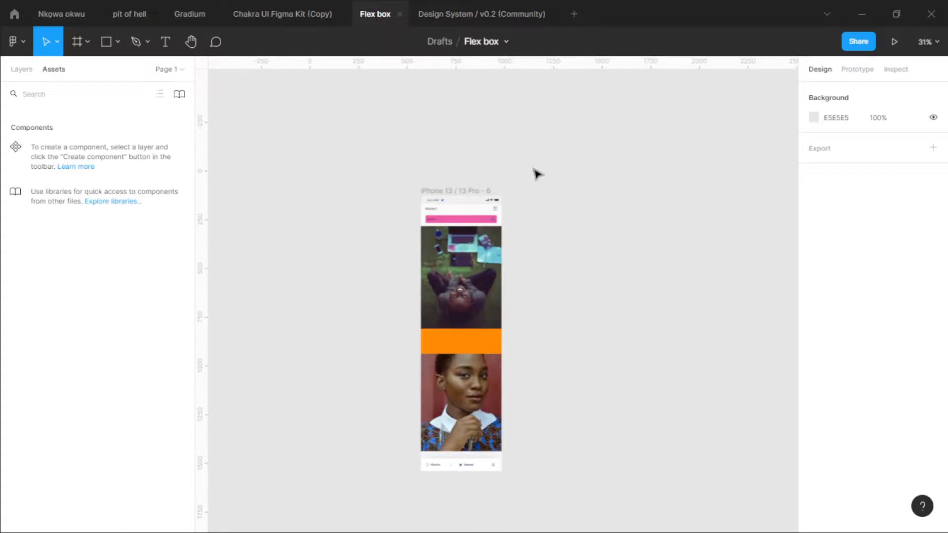
{"action": "mouse_move", "coordinate": [629, 156]}
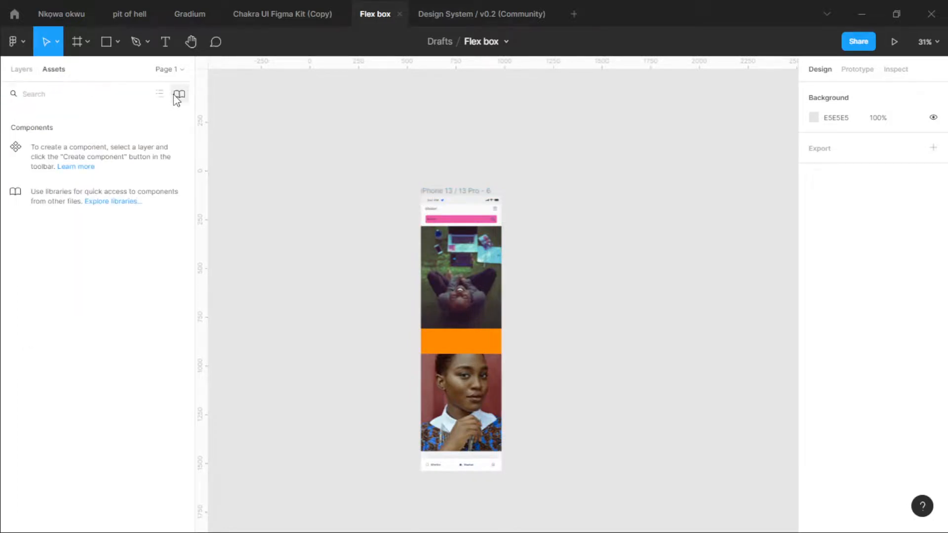
{"action": "mouse_move", "coordinate": [179, 94]}
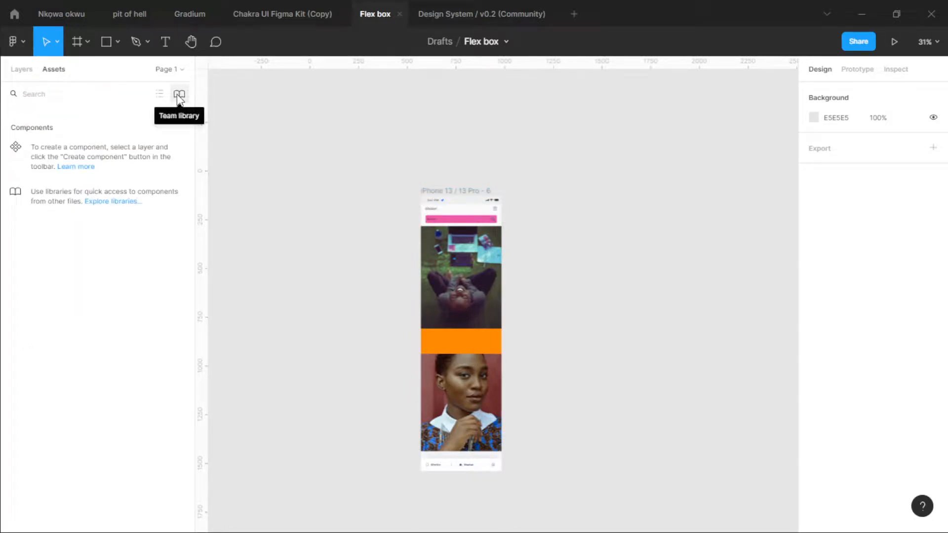
Step: Open the Libraries dialog from the Flex box file's Assets panel
{"action": "left_click", "coordinate": [179, 94]}
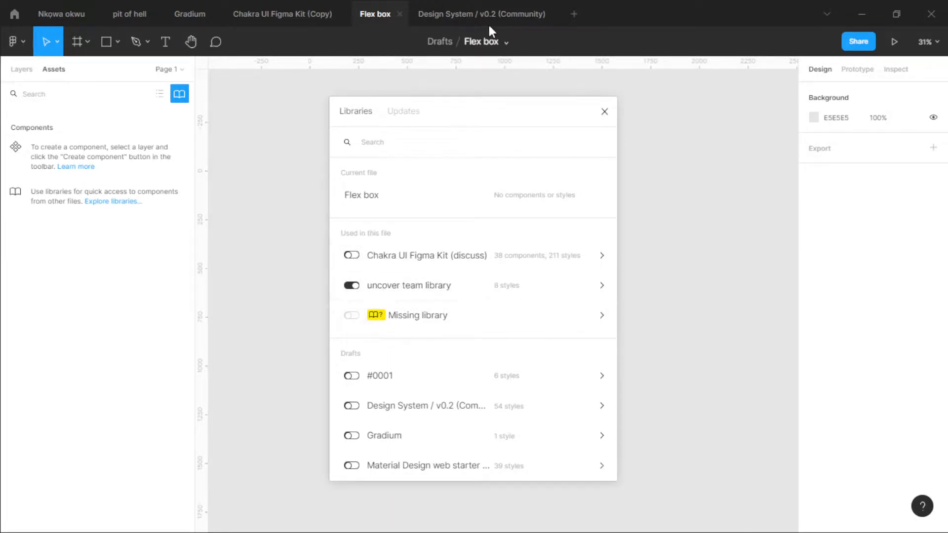
{"action": "left_click", "coordinate": [481, 13]}
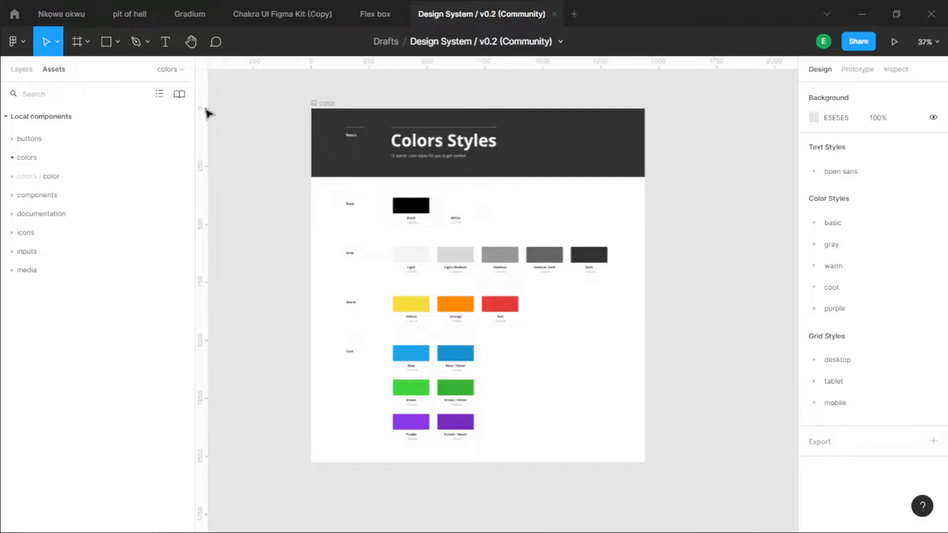
{"action": "left_click", "coordinate": [179, 94]}
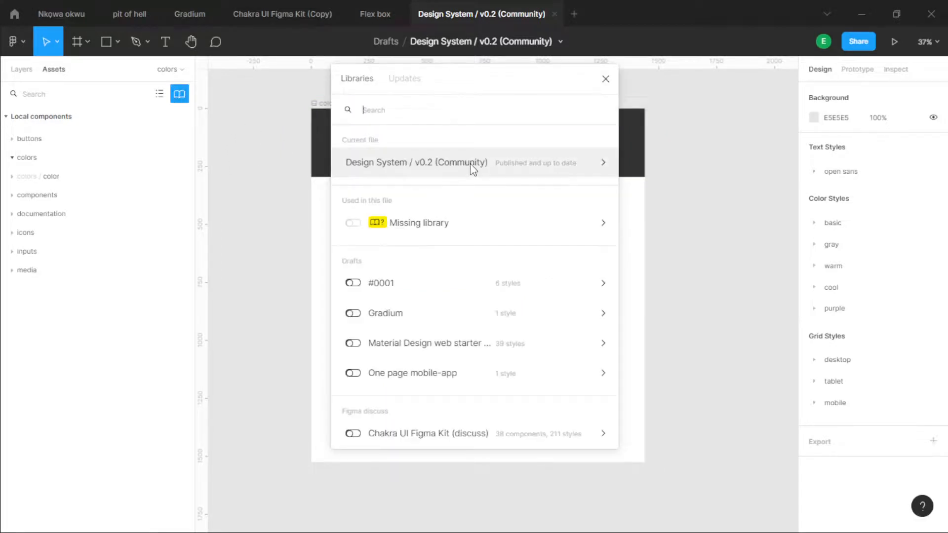
{"action": "left_click", "coordinate": [416, 162]}
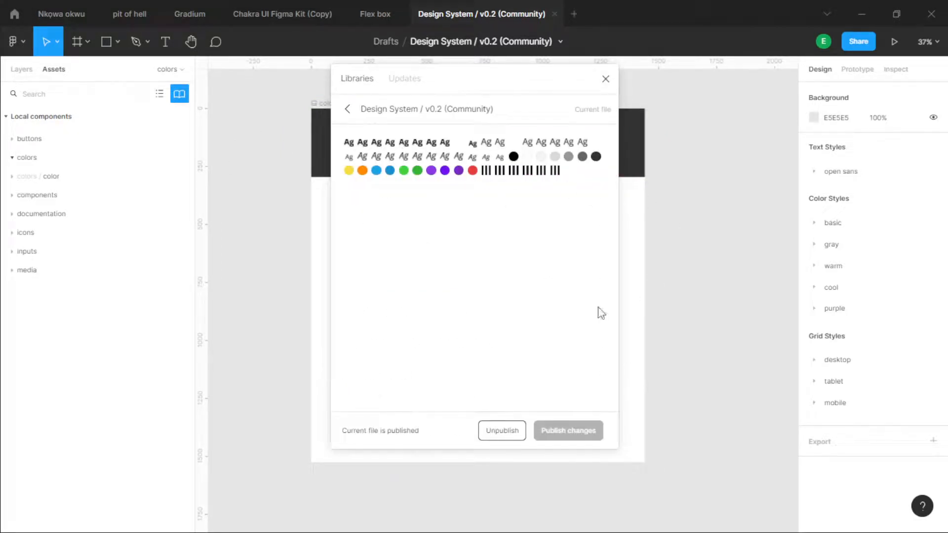
{"action": "left_click", "coordinate": [375, 14]}
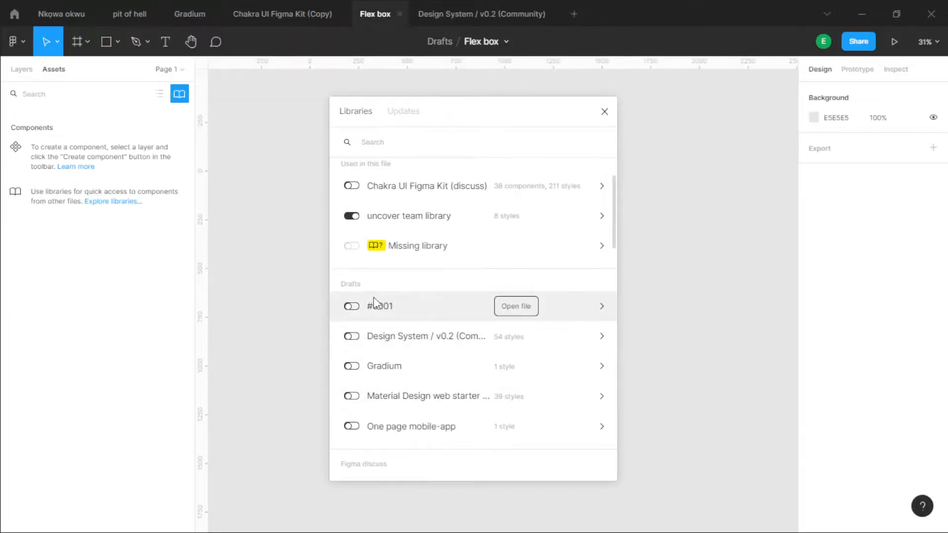
{"action": "mouse_move", "coordinate": [455, 337]}
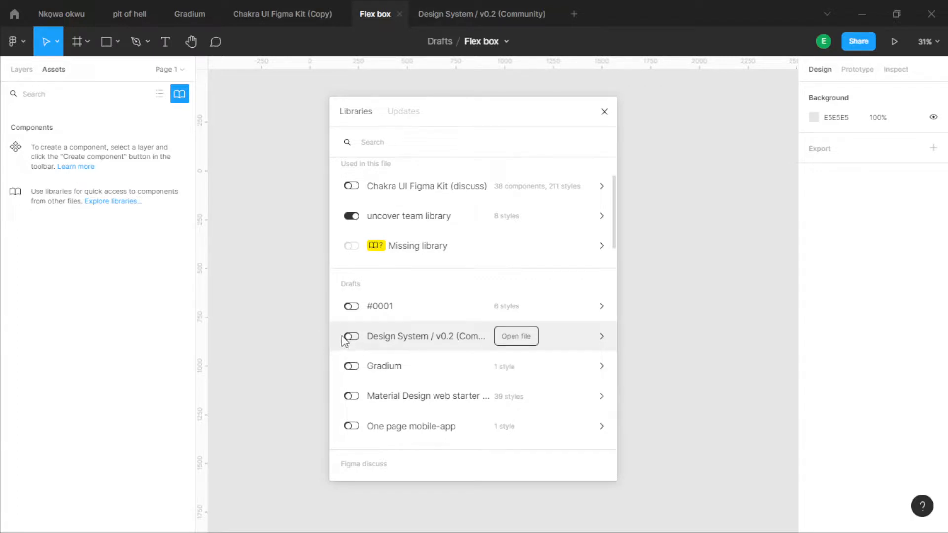
{"action": "mouse_move", "coordinate": [488, 349]}
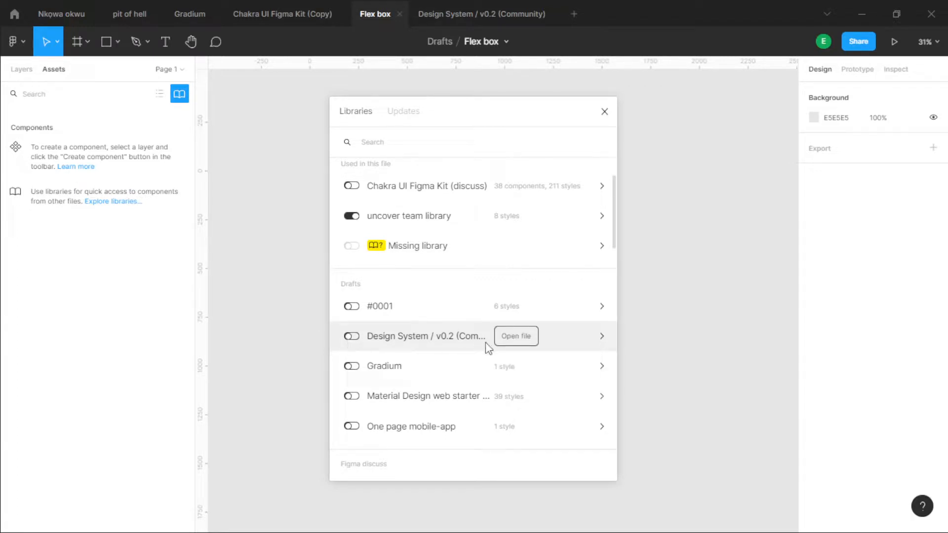
{"action": "left_click", "coordinate": [516, 336]}
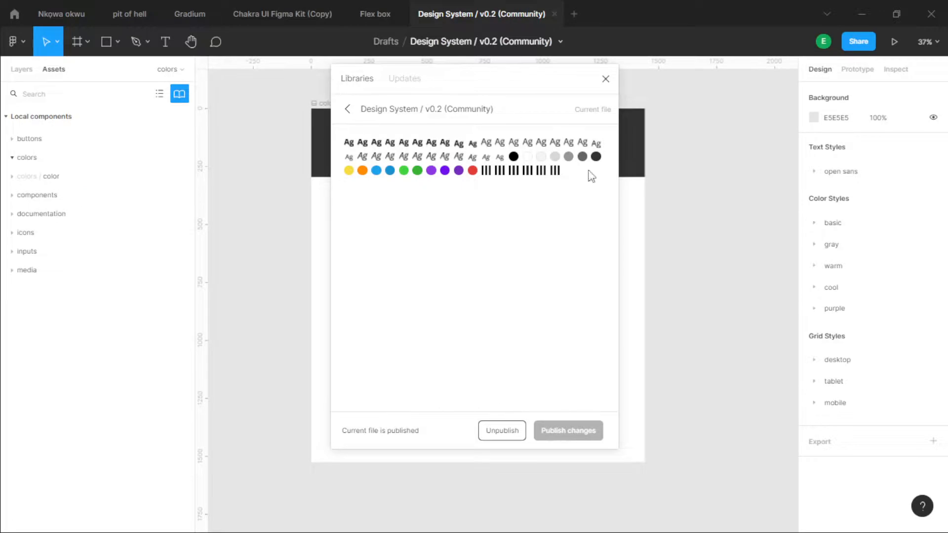
{"action": "mouse_move", "coordinate": [435, 67]}
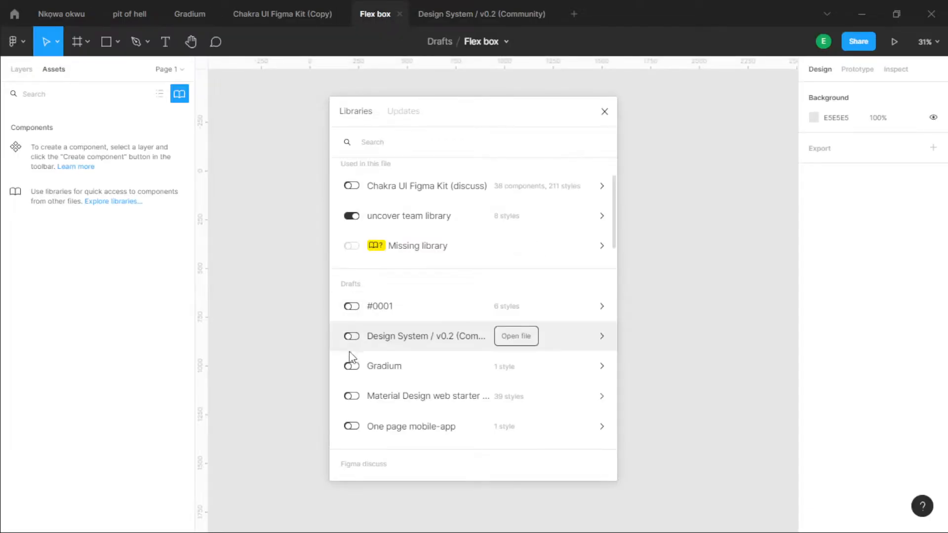
Step: Turn on Design System / v0.2 (Community) under Drafts, view its styles, and close Libraries
{"action": "left_click", "coordinate": [351, 337]}
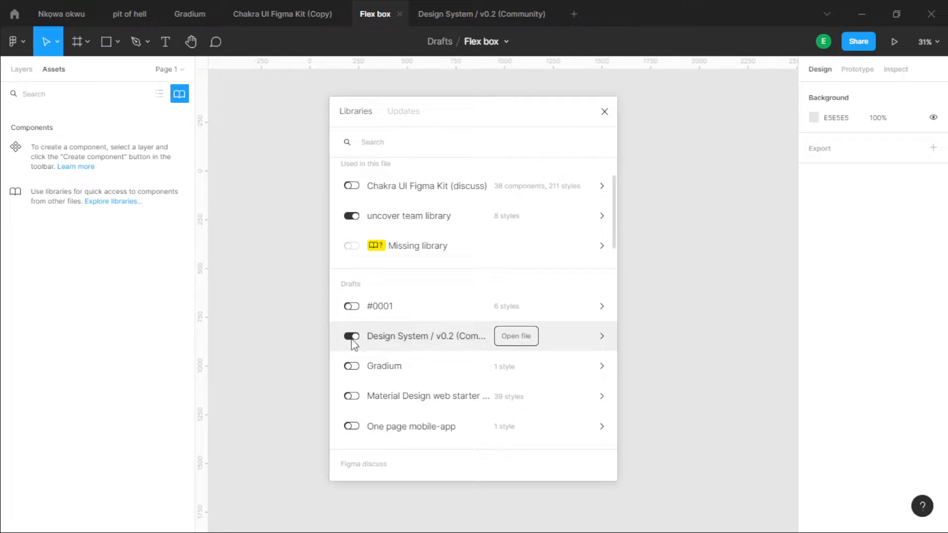
{"action": "left_click", "coordinate": [351, 337]}
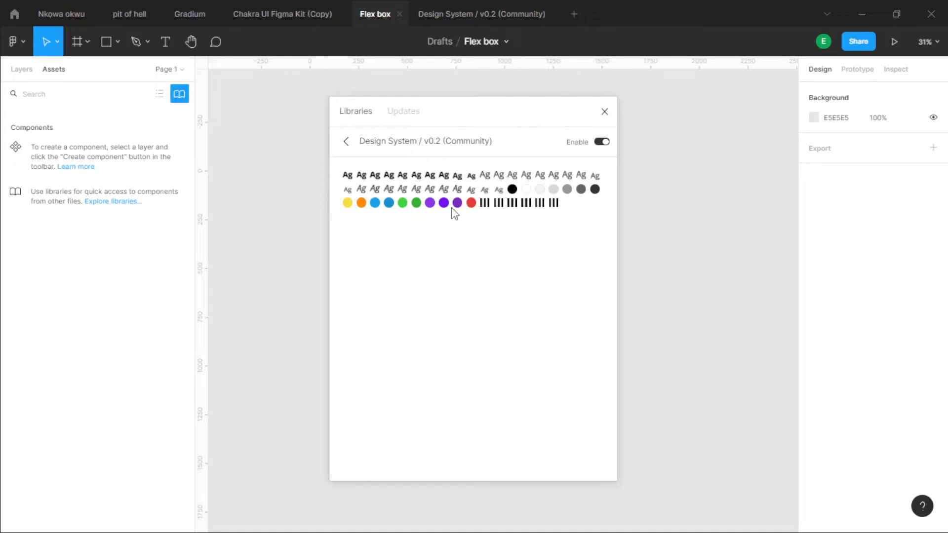
{"action": "mouse_move", "coordinate": [428, 186]}
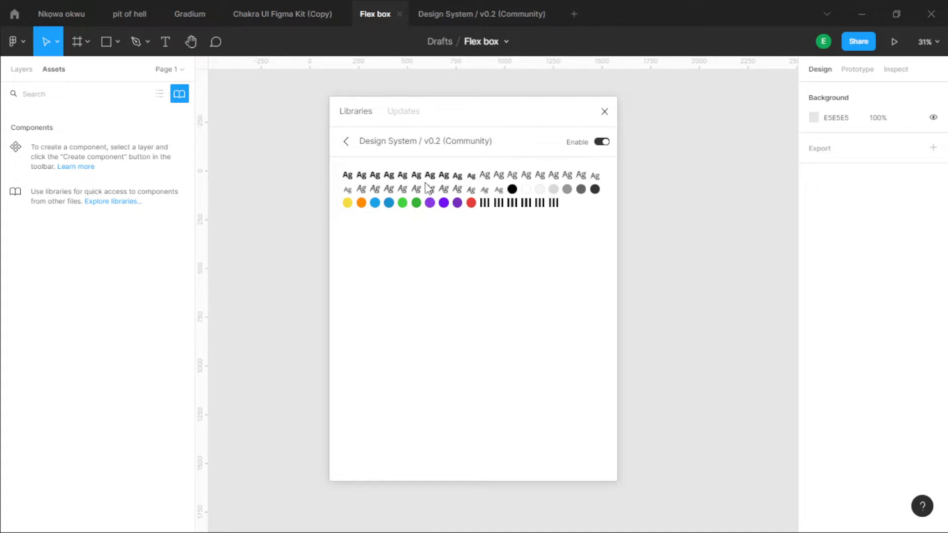
{"action": "left_click", "coordinate": [603, 111]}
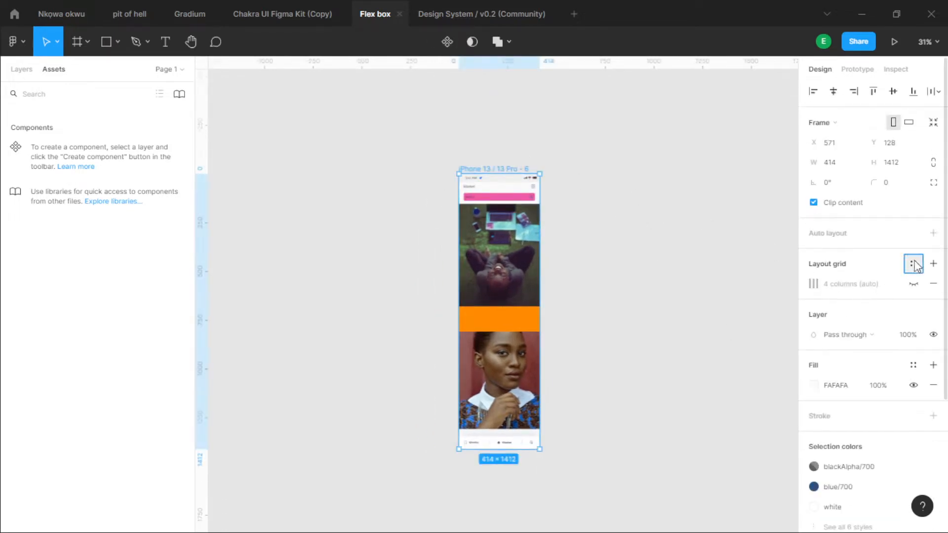
Step: Apply the tablet/8 col/768px grid style to the iPhone frame and preview it by resizing
{"action": "left_click", "coordinate": [914, 264]}
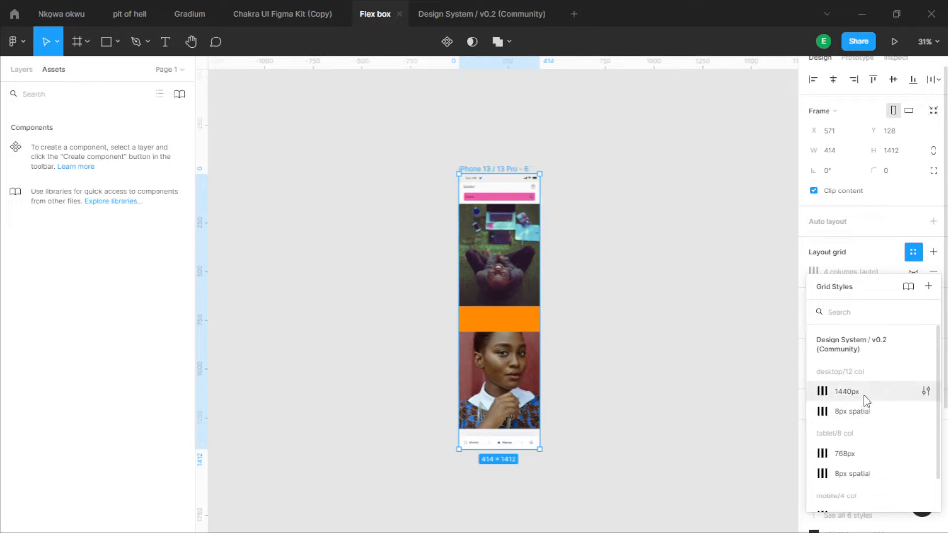
{"action": "left_click", "coordinate": [846, 391]}
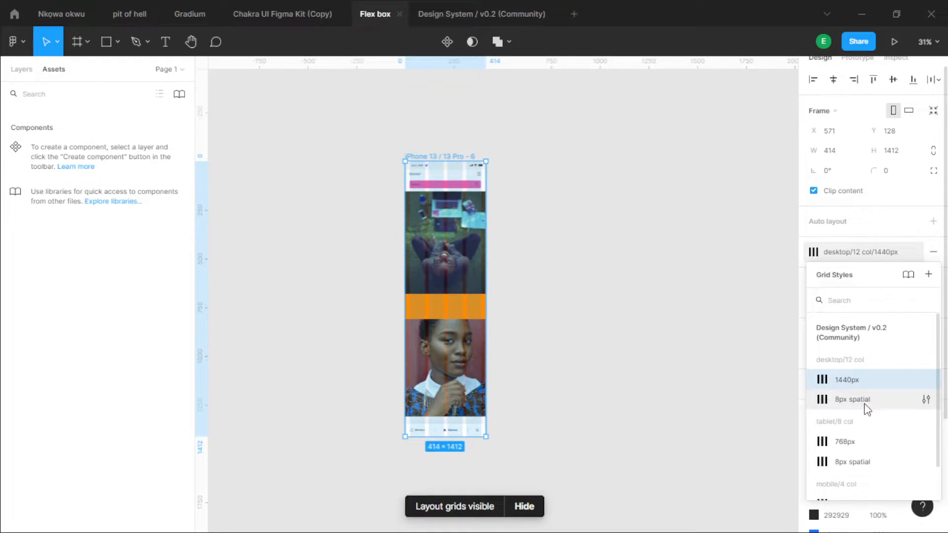
{"action": "left_click", "coordinate": [852, 399]}
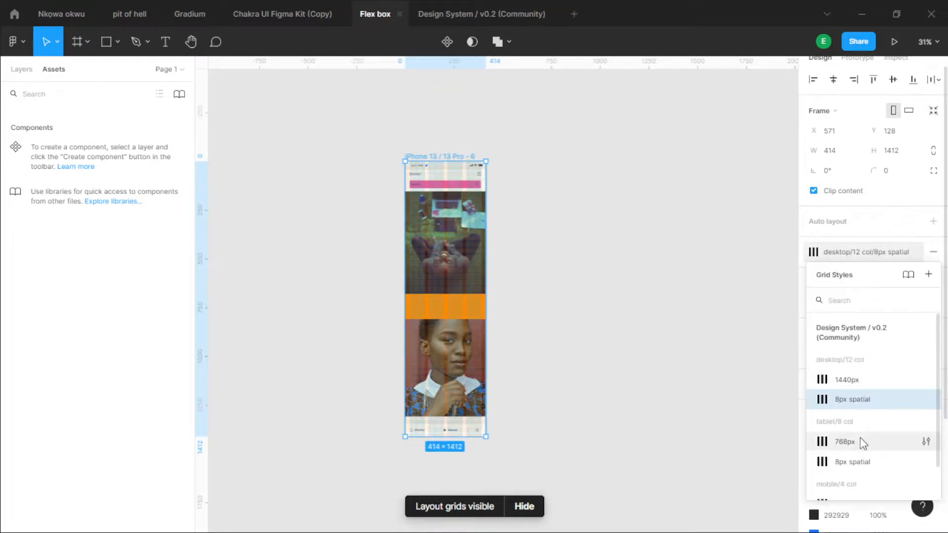
{"action": "left_click", "coordinate": [845, 442]}
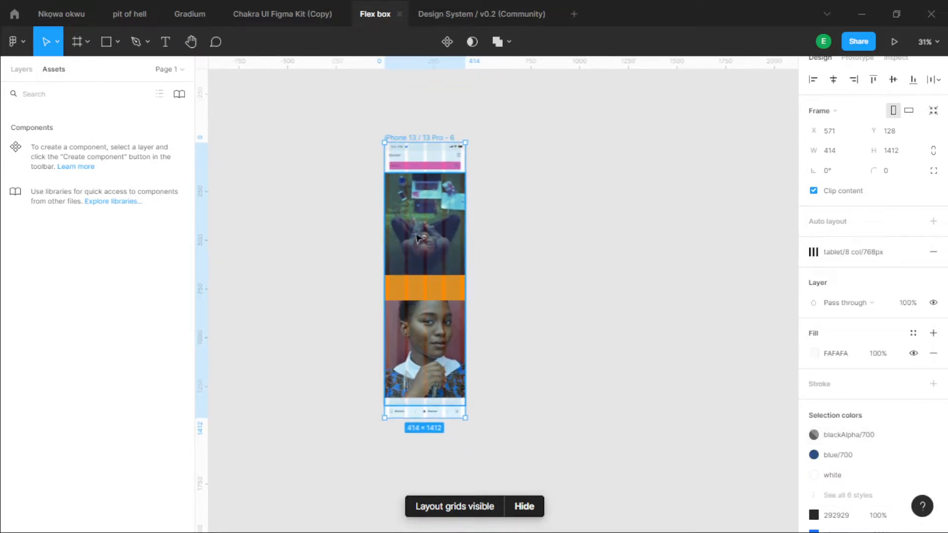
{"action": "left_click_drag", "start_coordinate": [469, 280], "coordinate": [686, 280]}
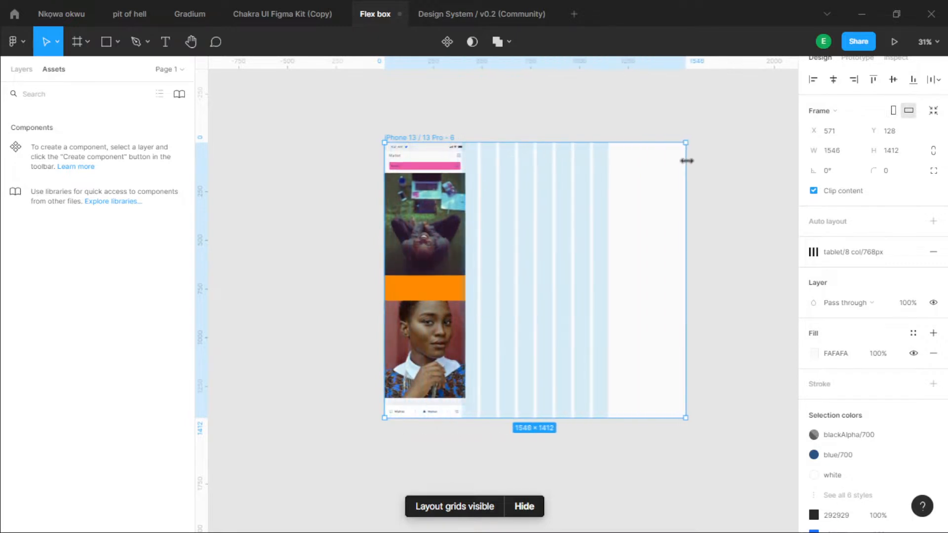
{"action": "left_click_drag", "start_coordinate": [686, 160], "coordinate": [473, 160]}
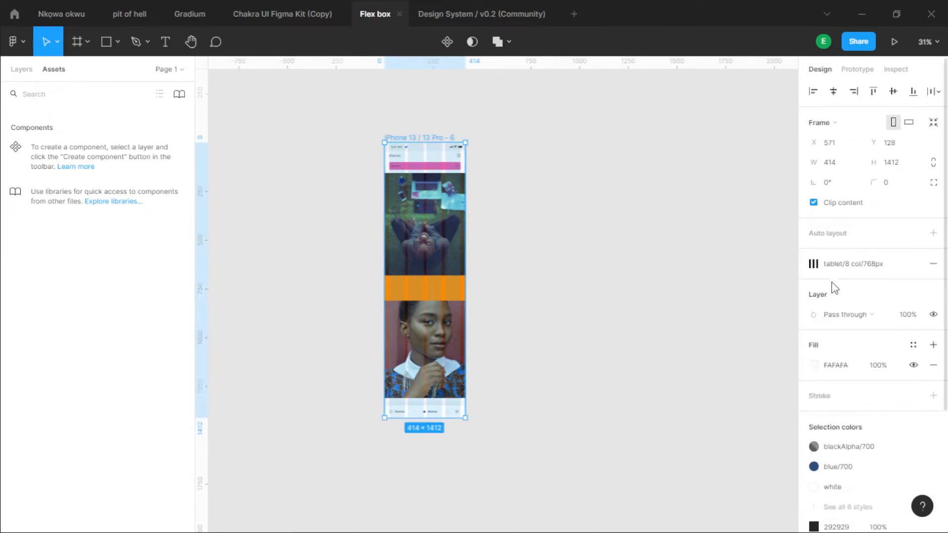
Step: Replace the phone frame's FAFAFA fill with the library's warm/yellow colour style
{"action": "scroll", "scroll_direction": "down", "scroll_amount": 3}
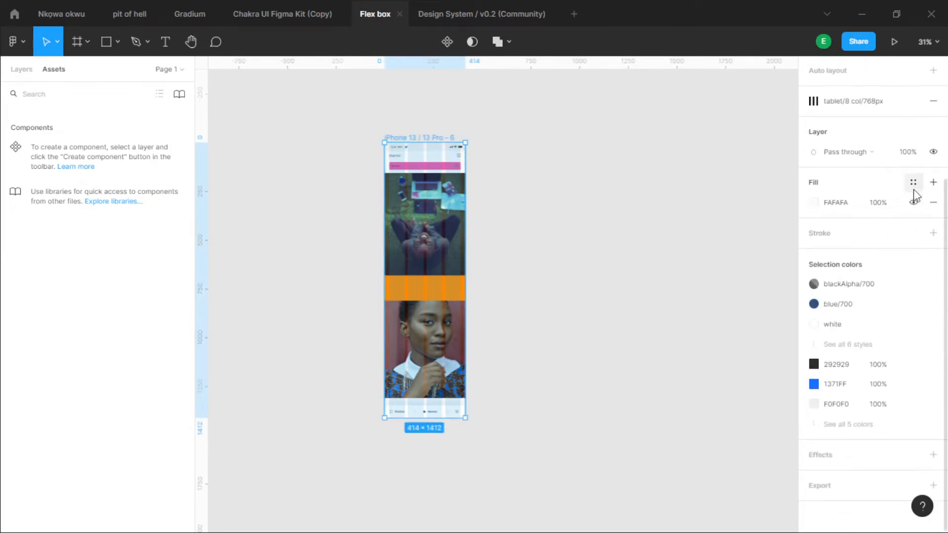
{"action": "left_click", "coordinate": [913, 182]}
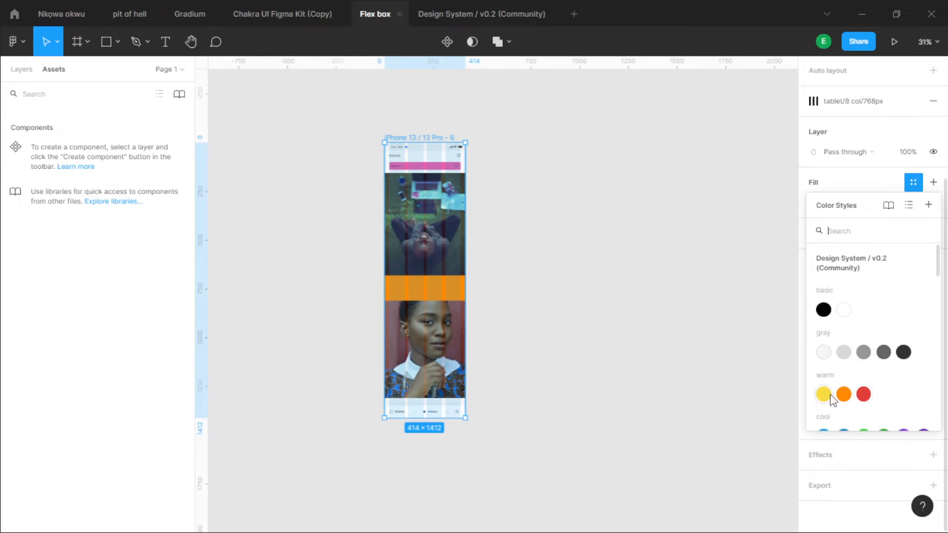
{"action": "left_click", "coordinate": [823, 394]}
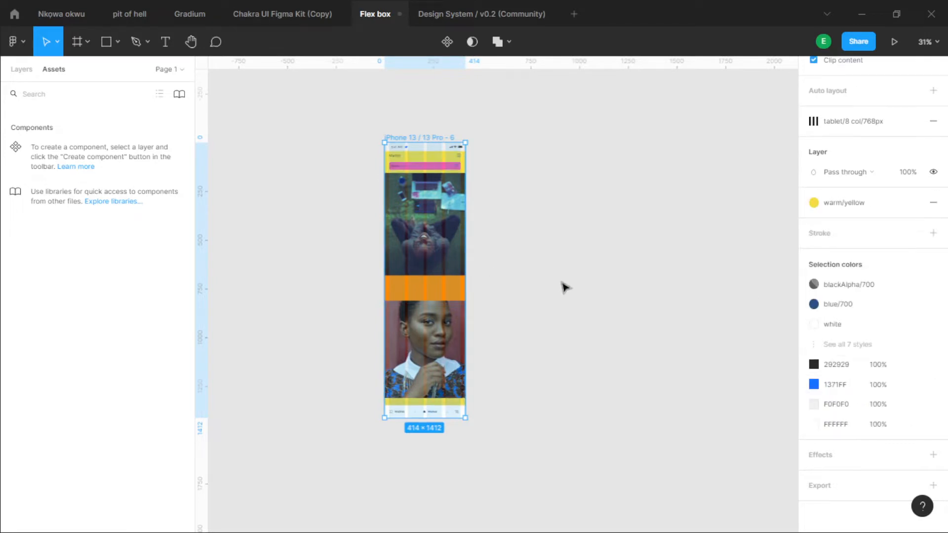